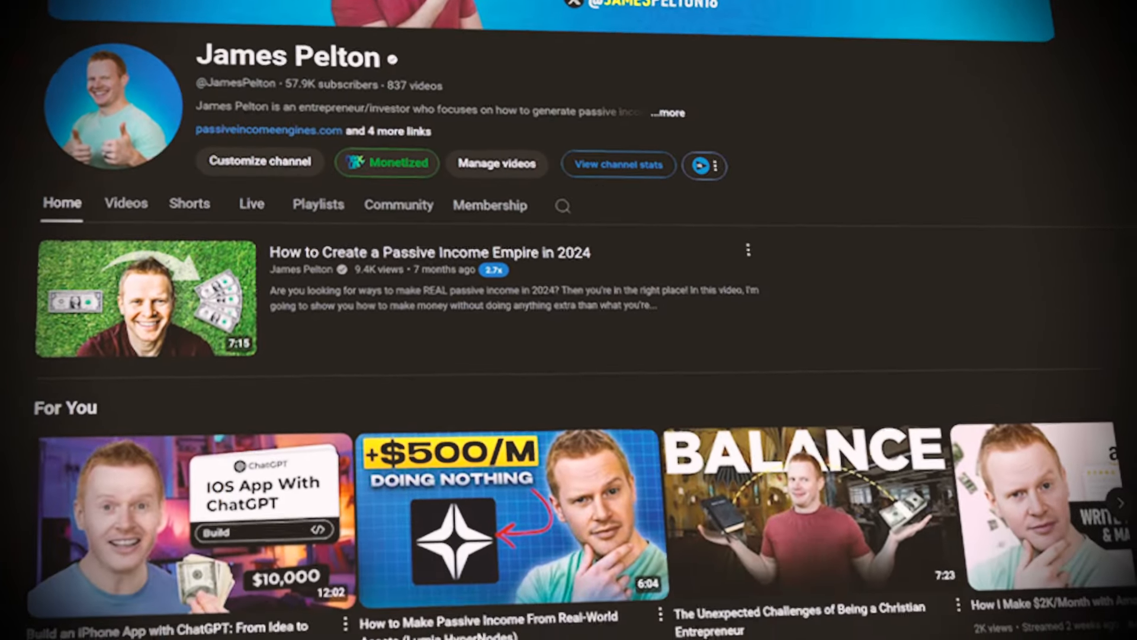
Start a new 1-Click Blog Post with main keyword 'making passive income'
scroll(down, 3)
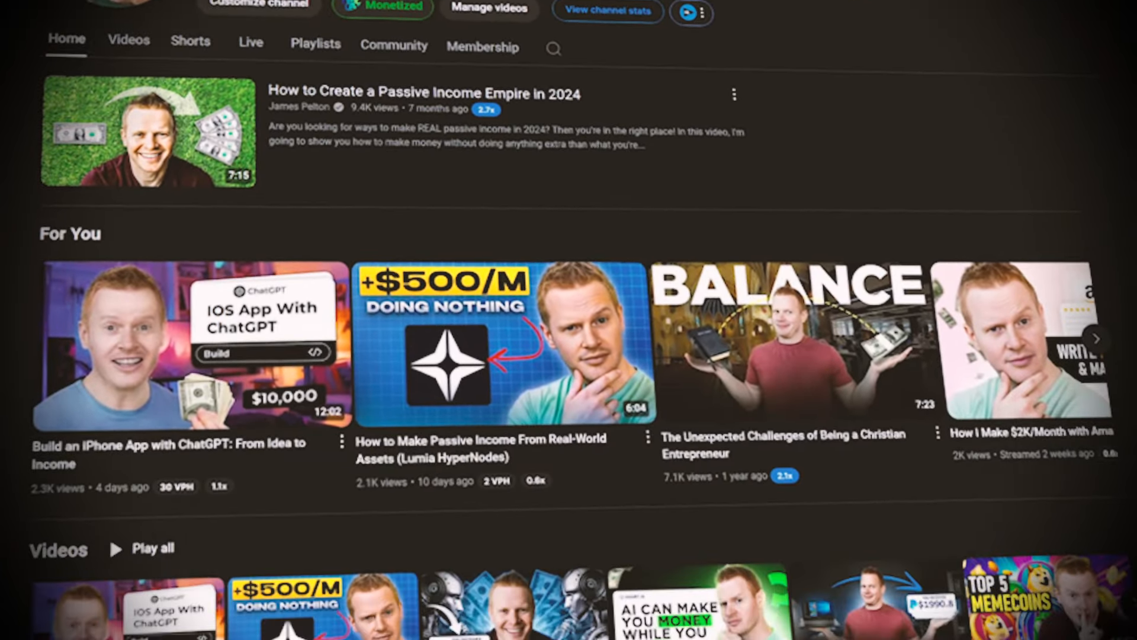
scroll(down, 3)
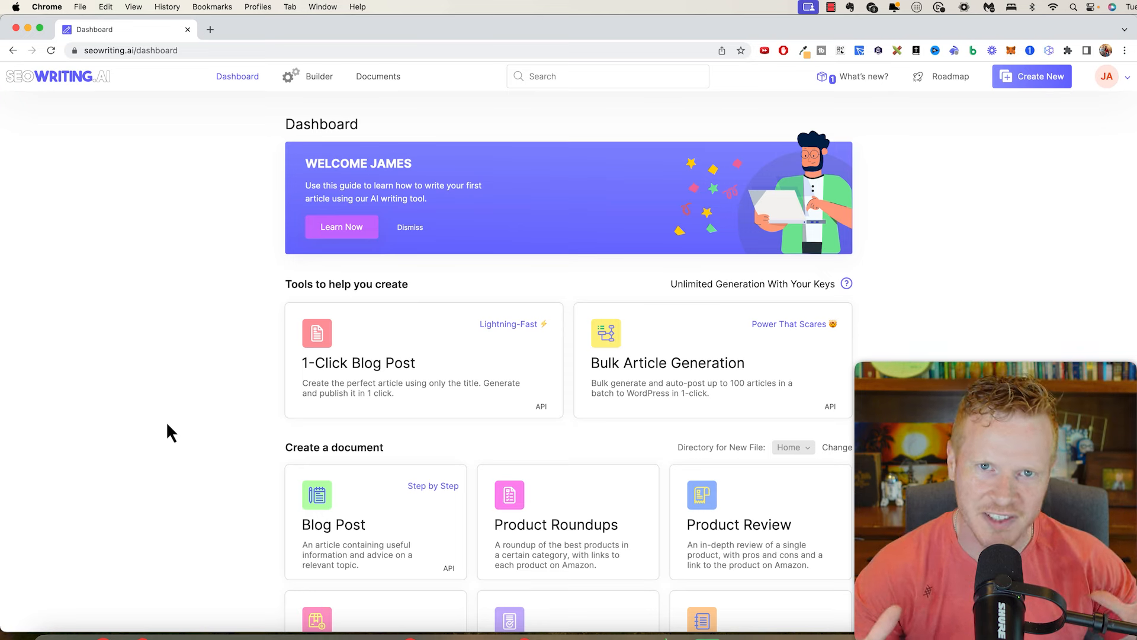
mouse_move(213, 401)
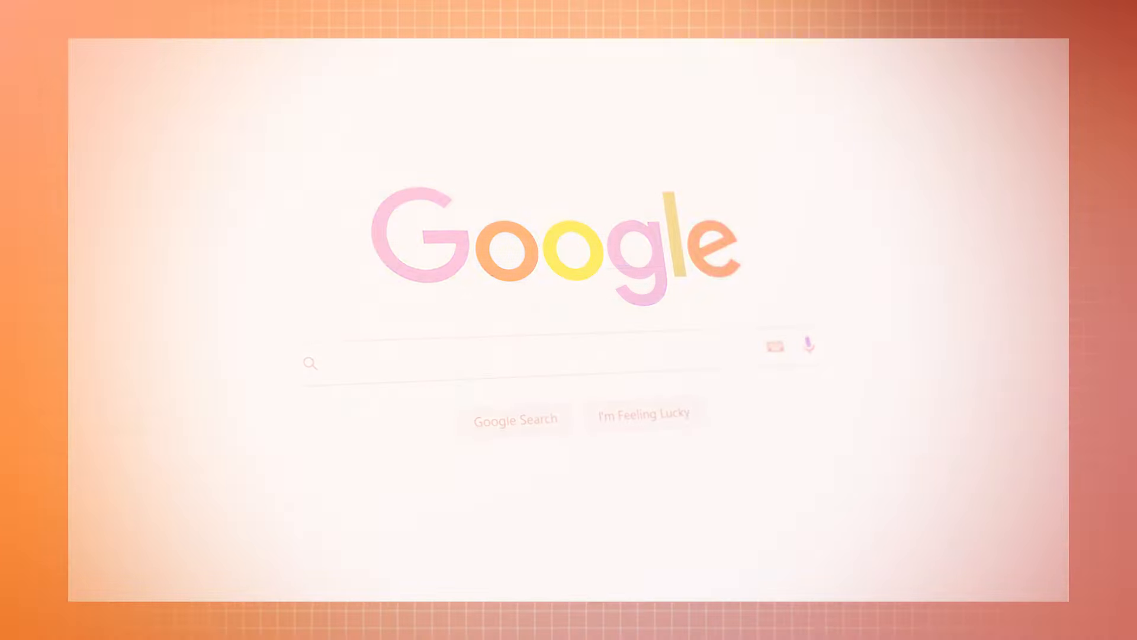
text(Google Drive)
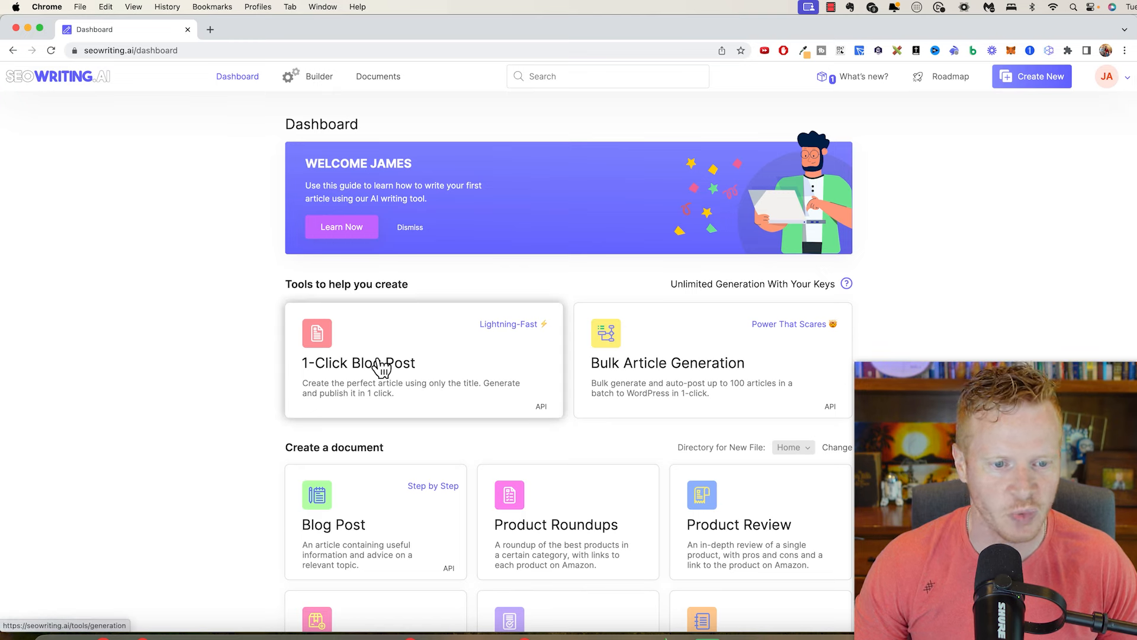
click(358, 362)
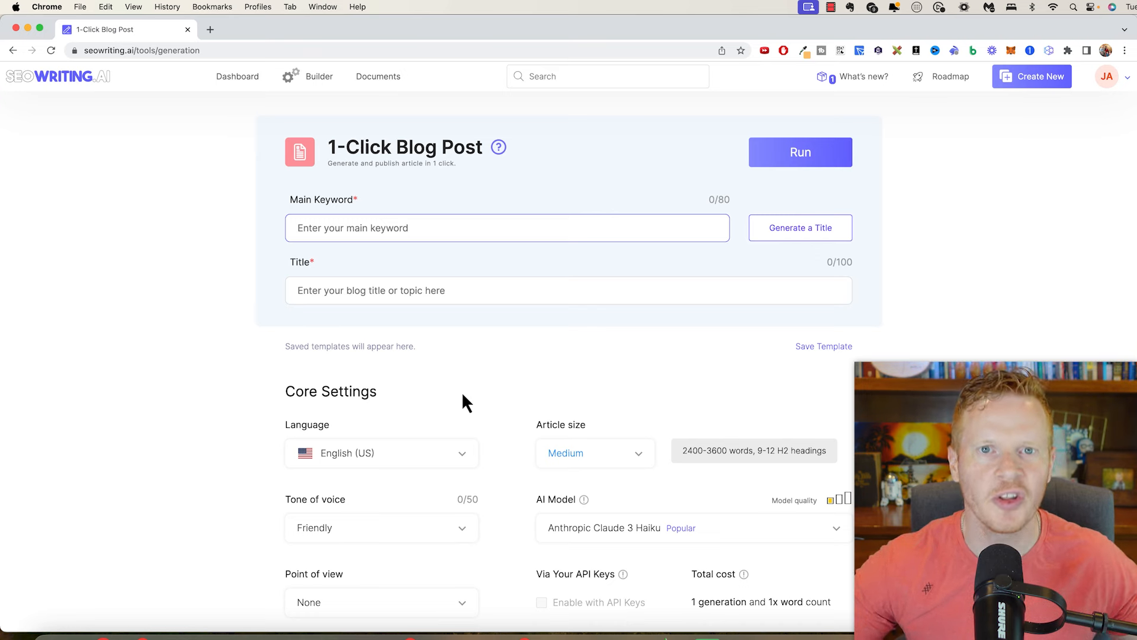
text(making)
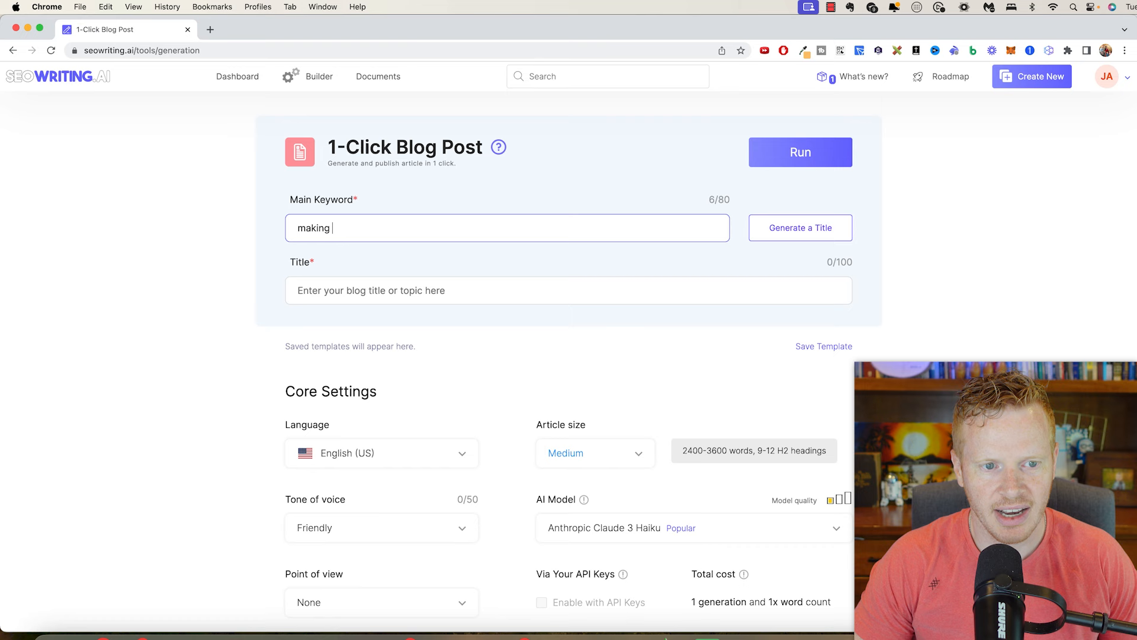
text(passive income)
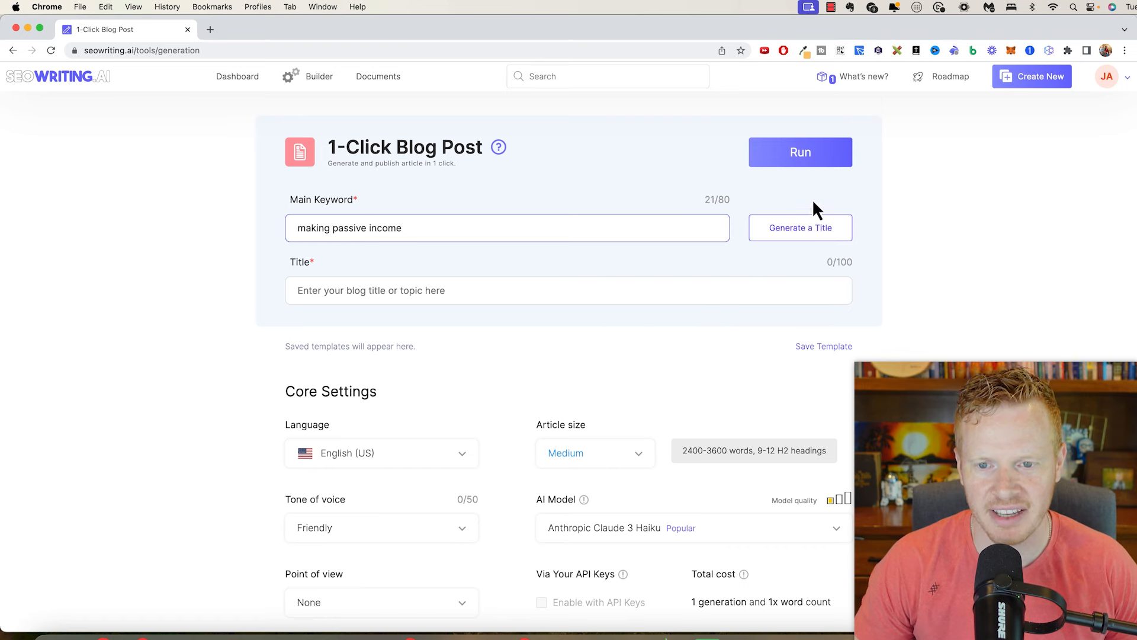
Generate the title 'Making Passive Income: Boost Your Earnings Today' from the keyword
click(800, 227)
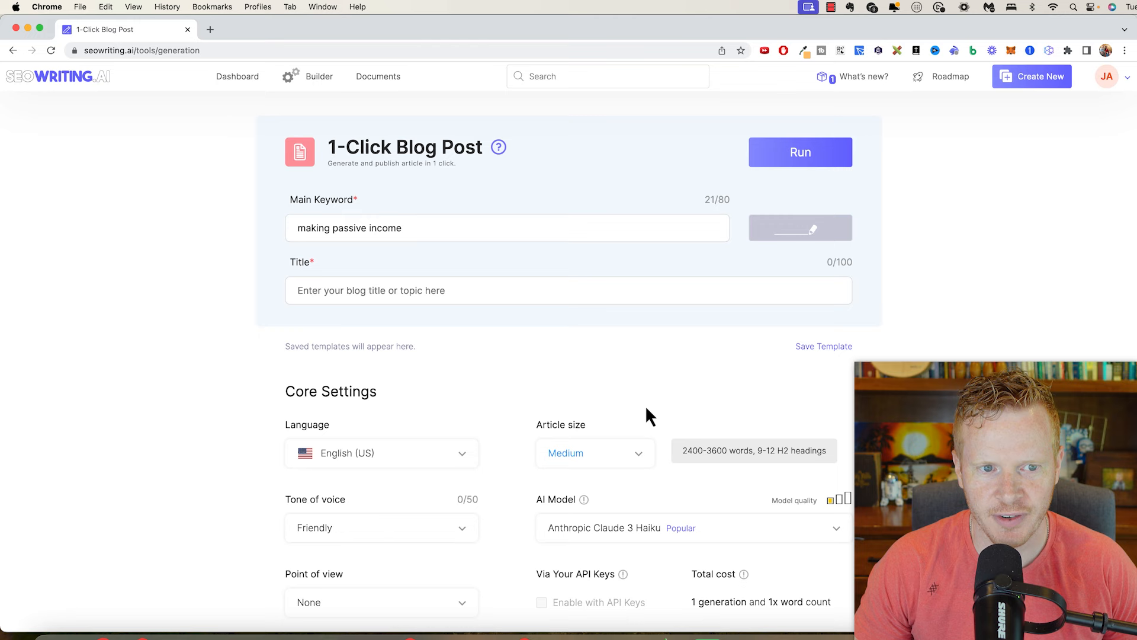
click(801, 227)
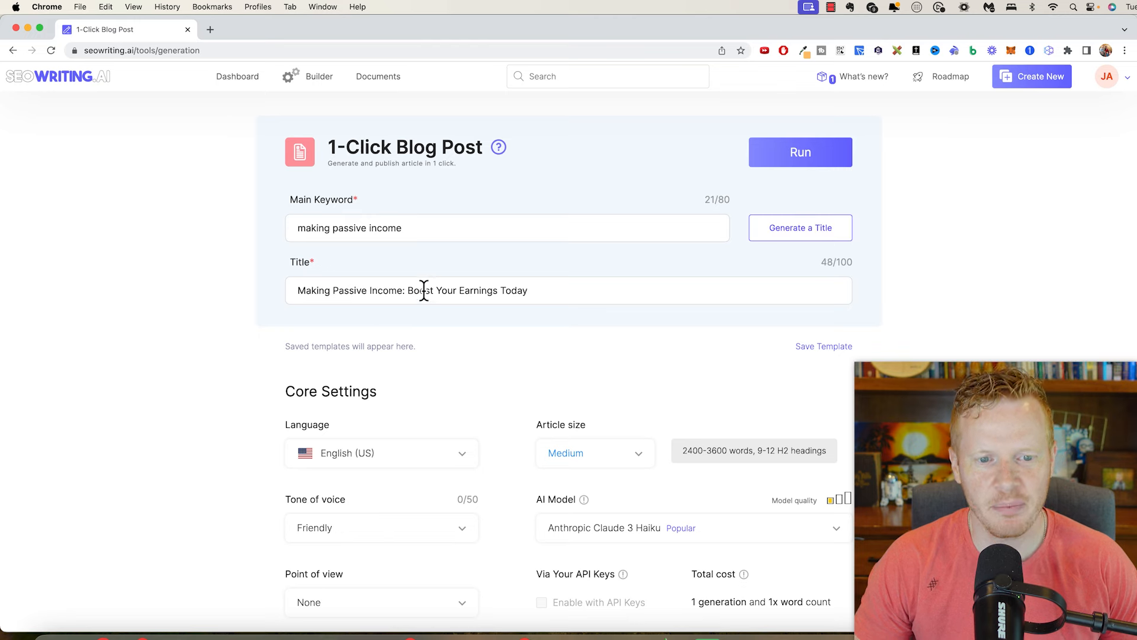
scroll(down, 3)
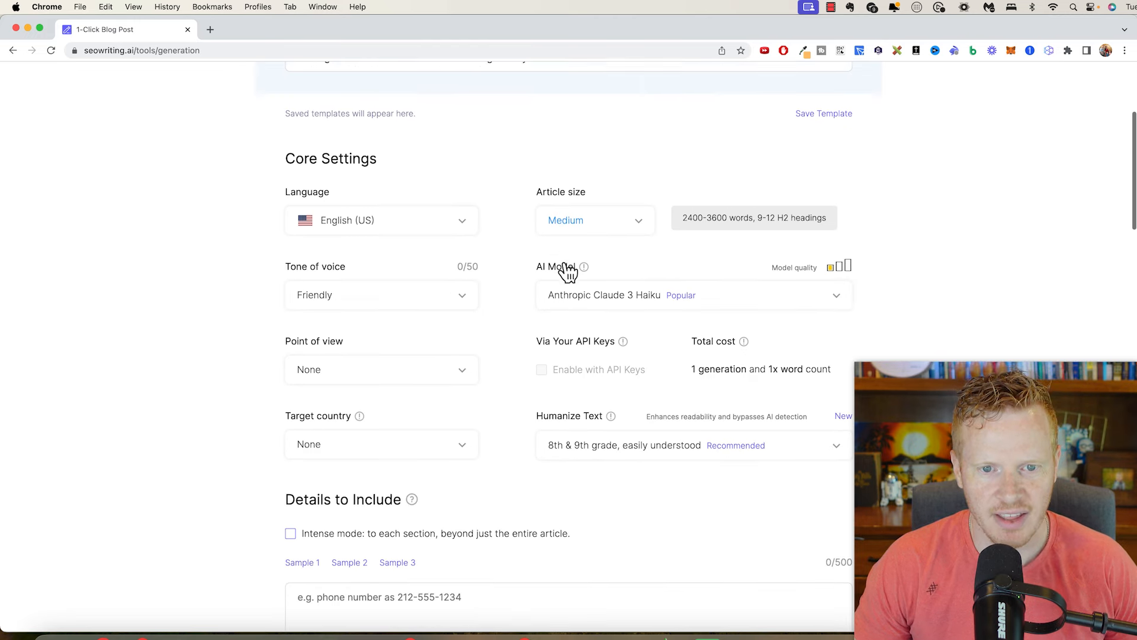
Set the article size to Medium and the tone of voice to Friendly
click(594, 220)
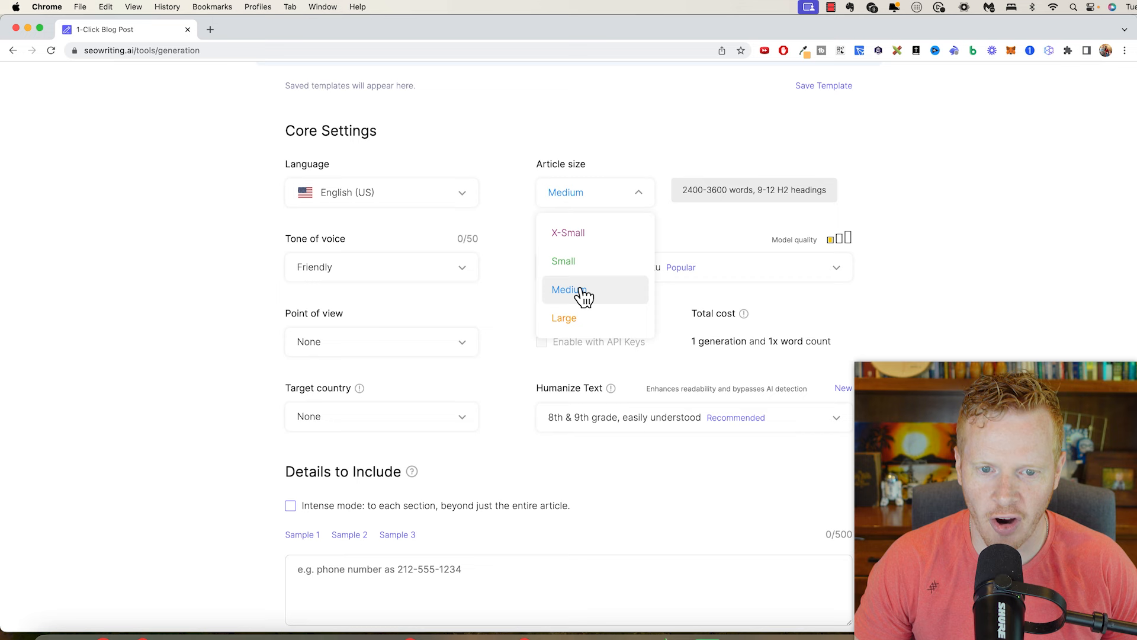
click(572, 289)
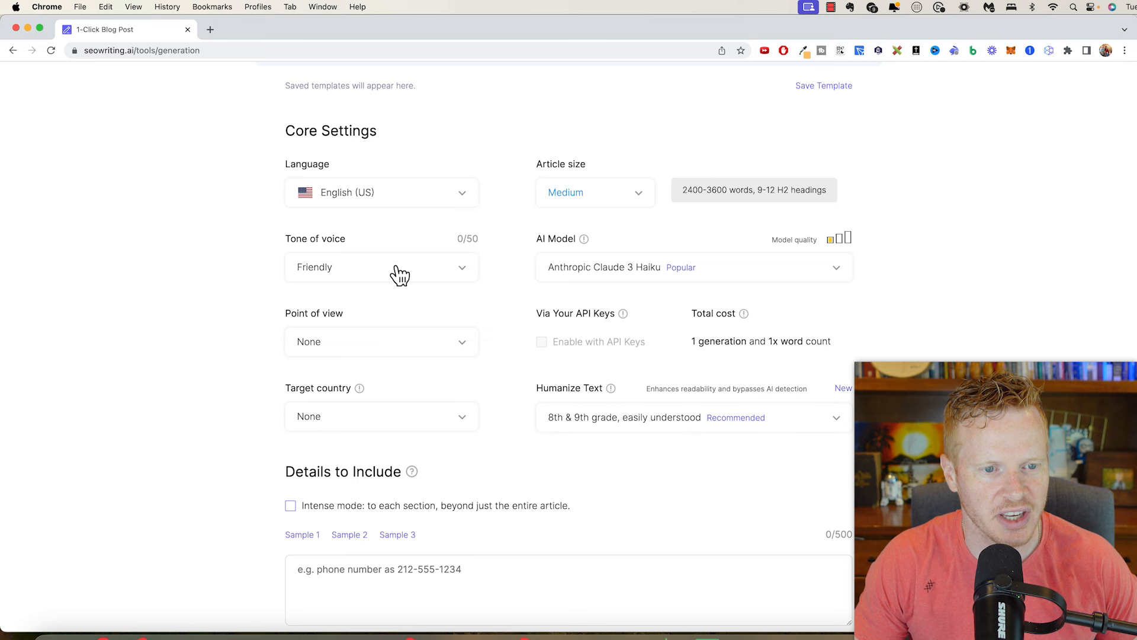
click(380, 267)
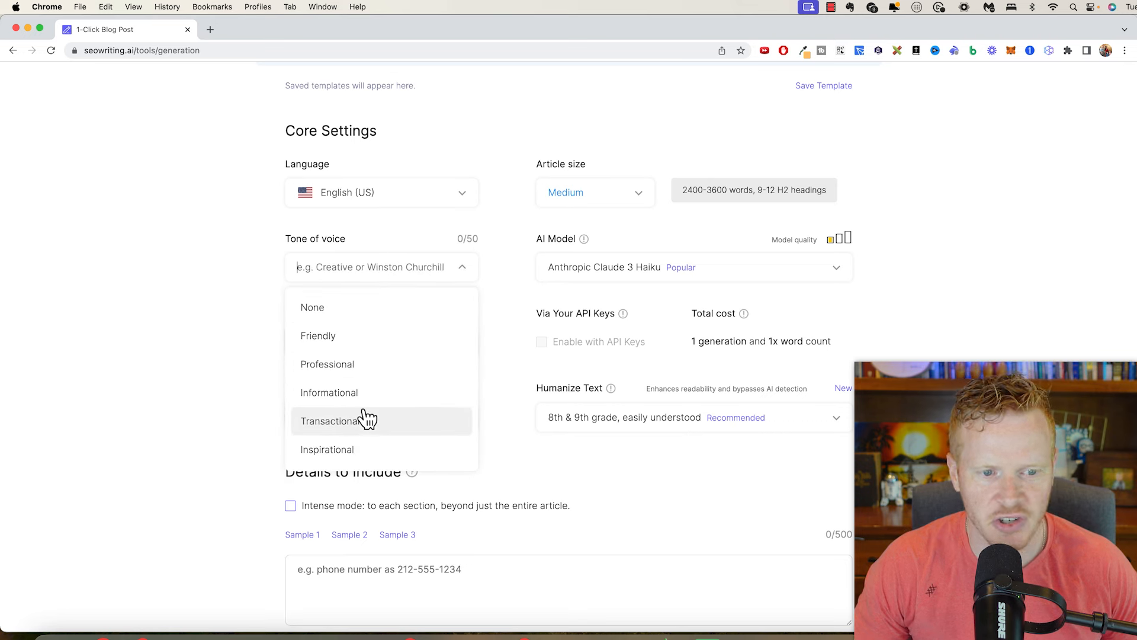
click(317, 335)
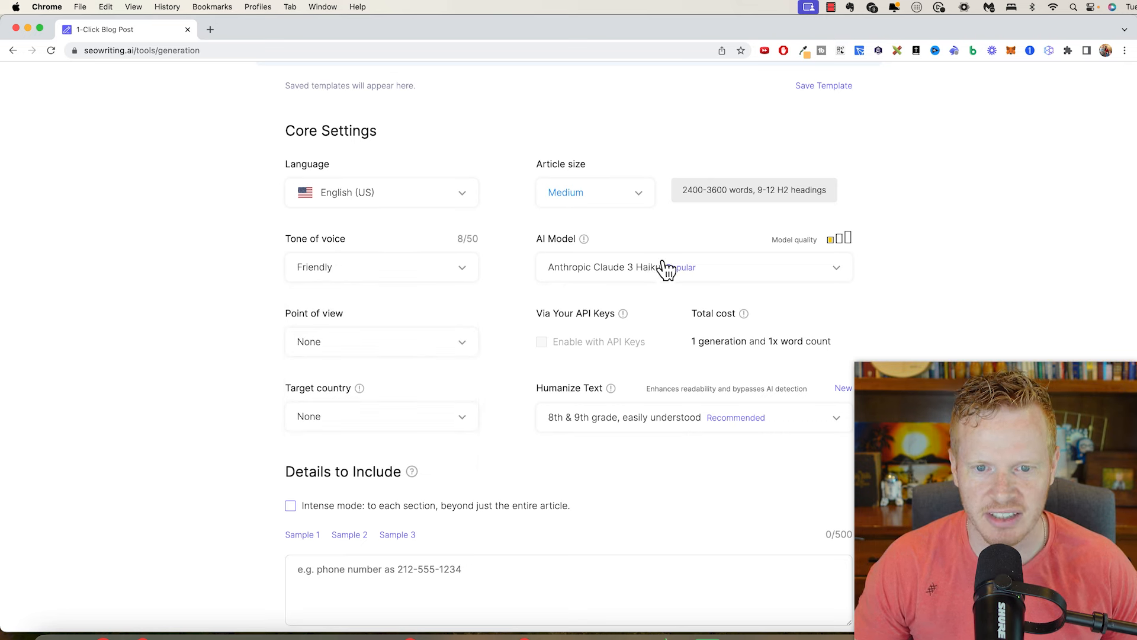
Choose GPT-4o Last Model, keep point of view None, and target United States
click(693, 268)
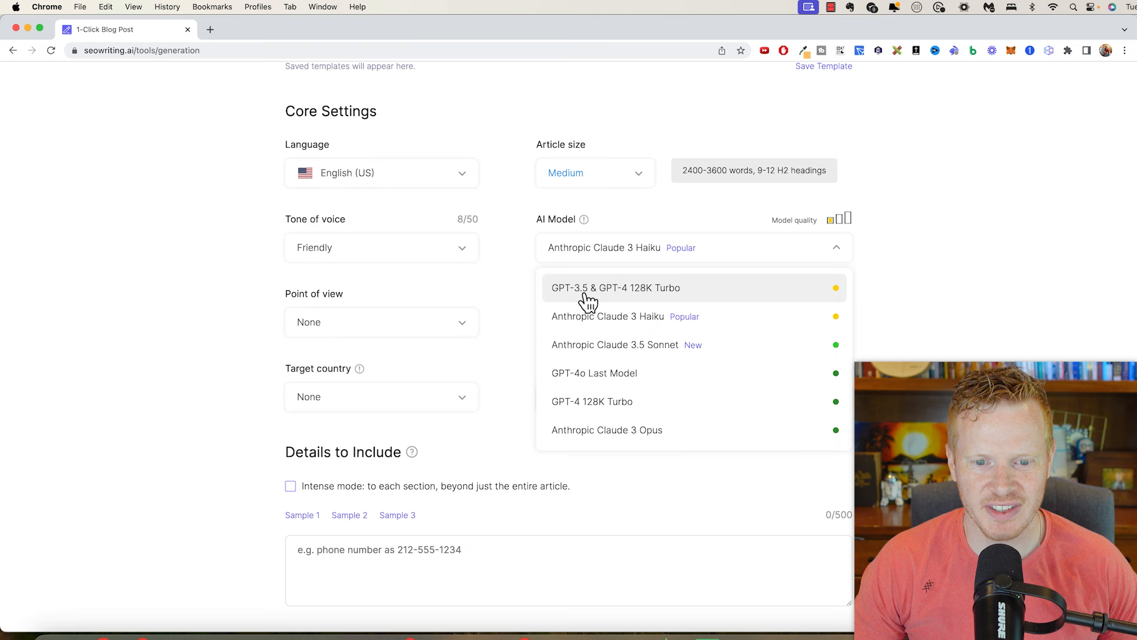
mouse_move(642, 321)
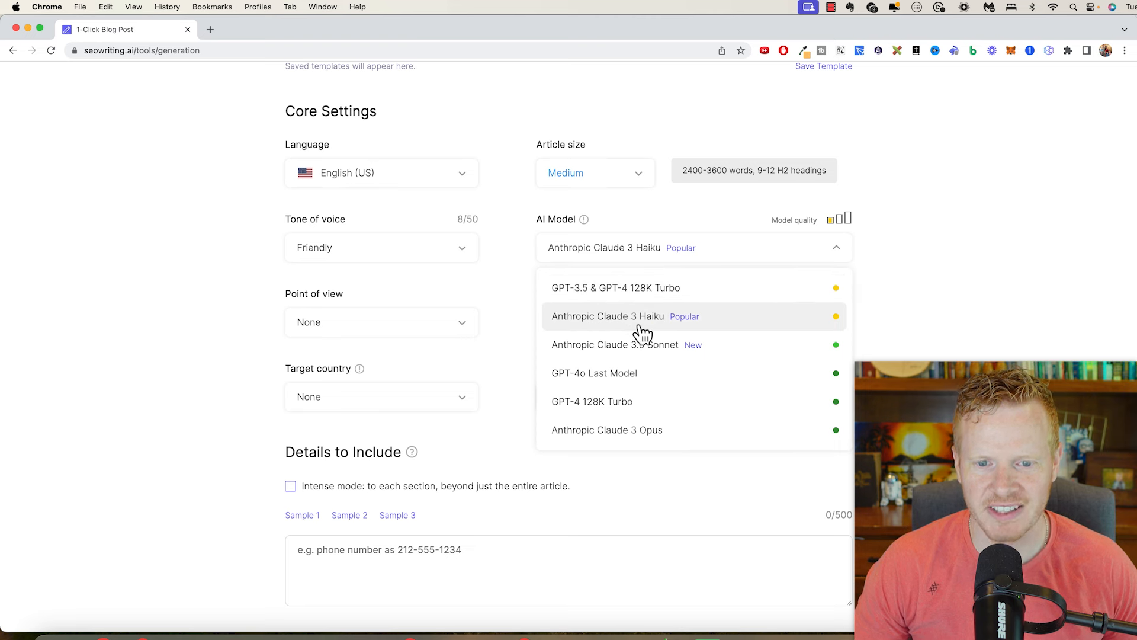
mouse_move(615, 325)
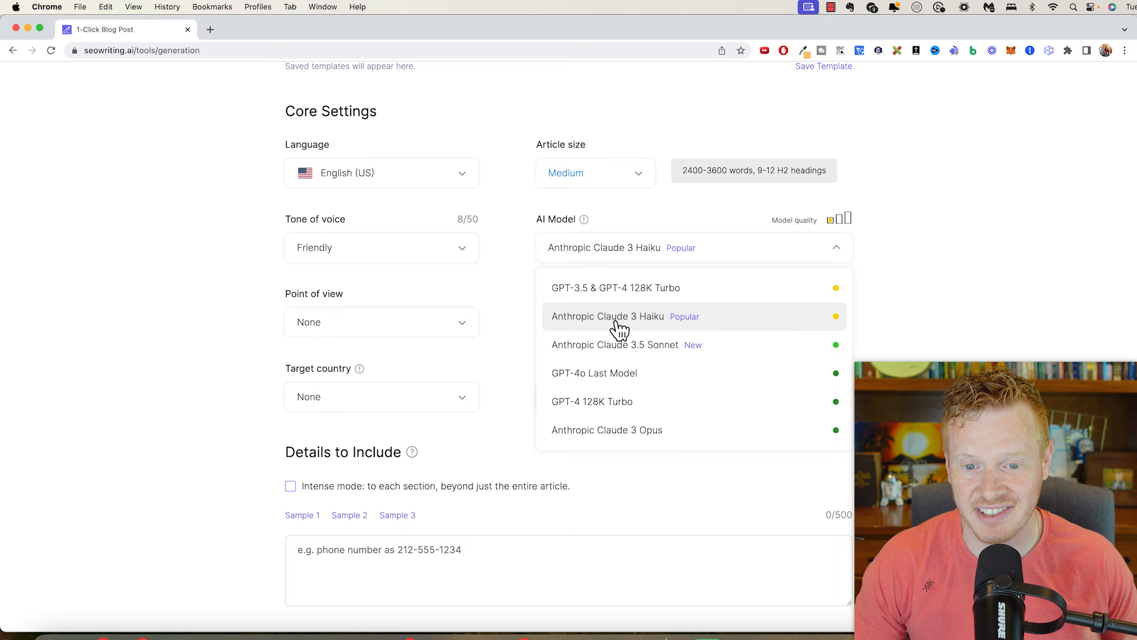
click(607, 430)
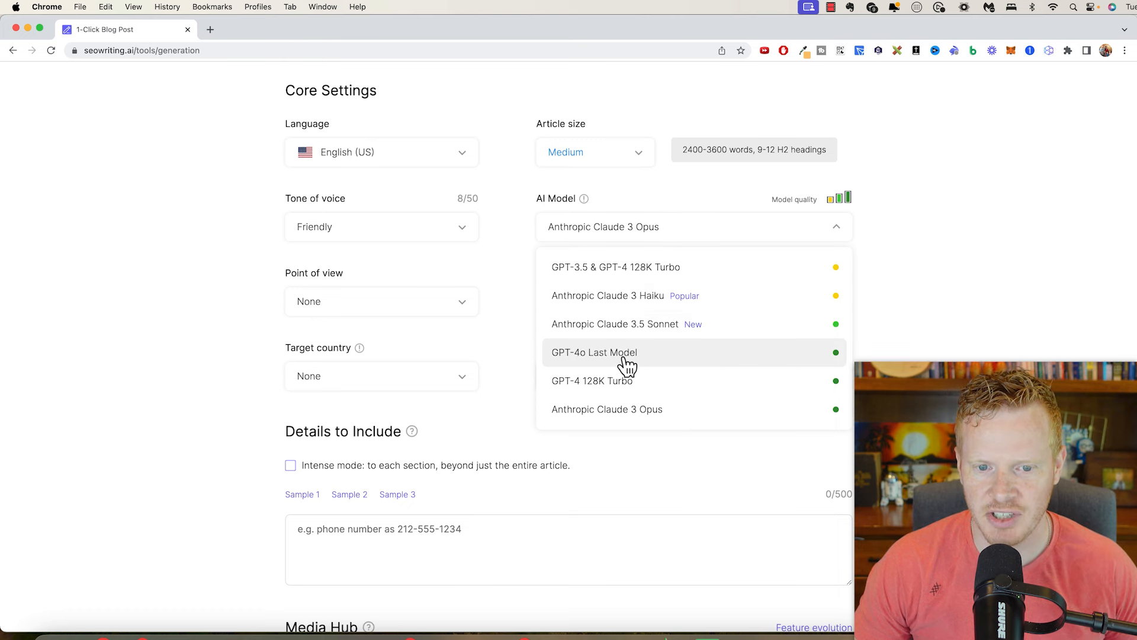
click(595, 352)
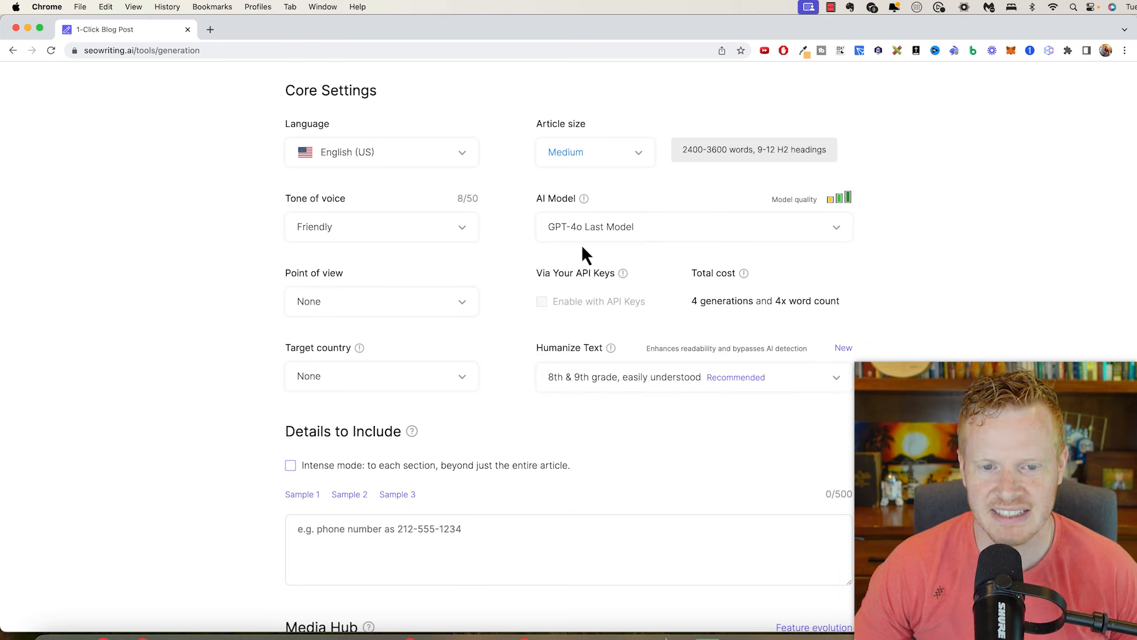
click(381, 301)
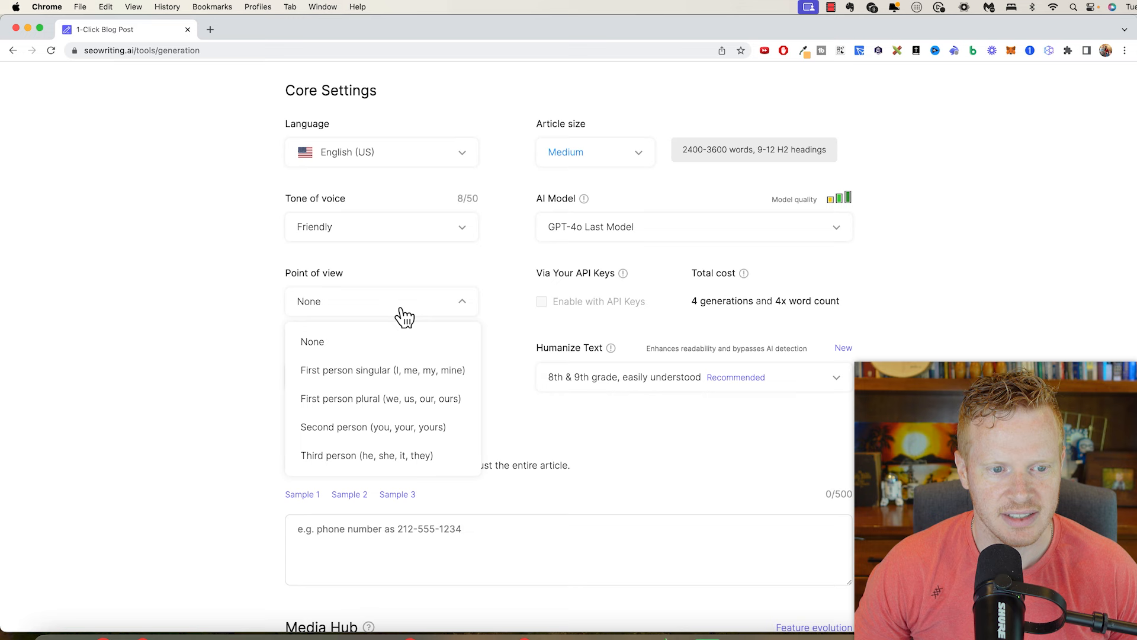
click(380, 301)
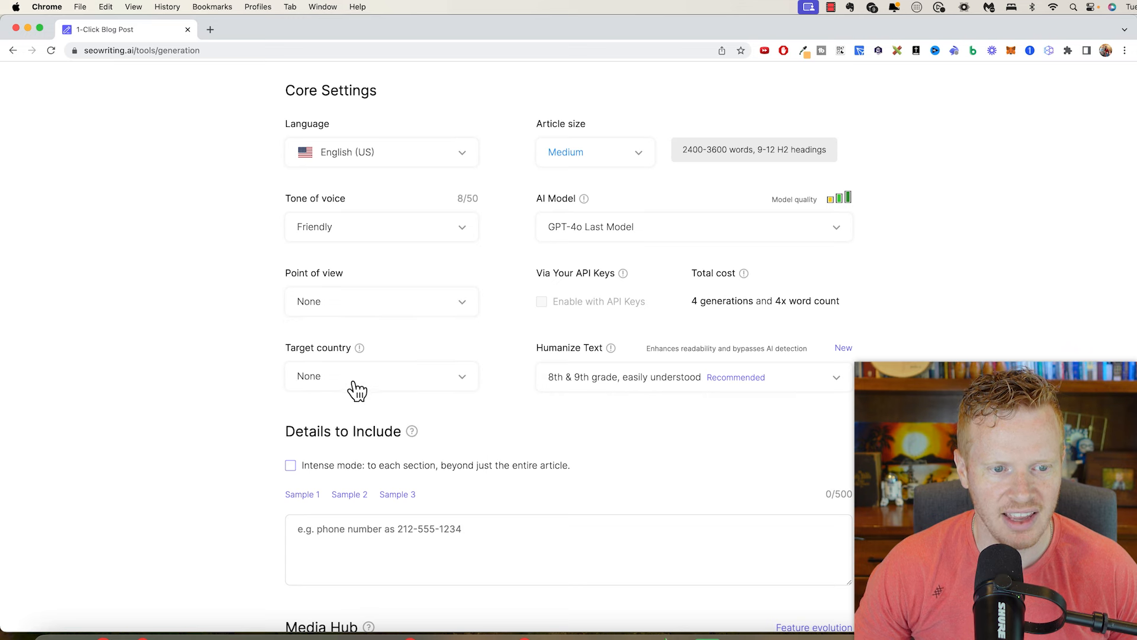
click(381, 375)
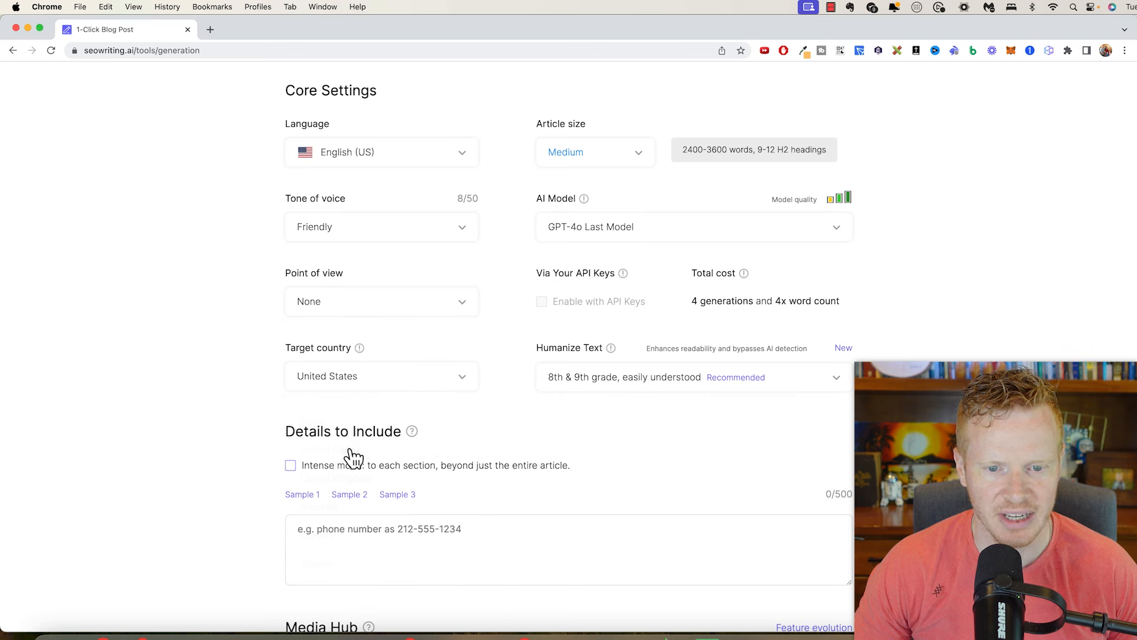
mouse_move(595, 392)
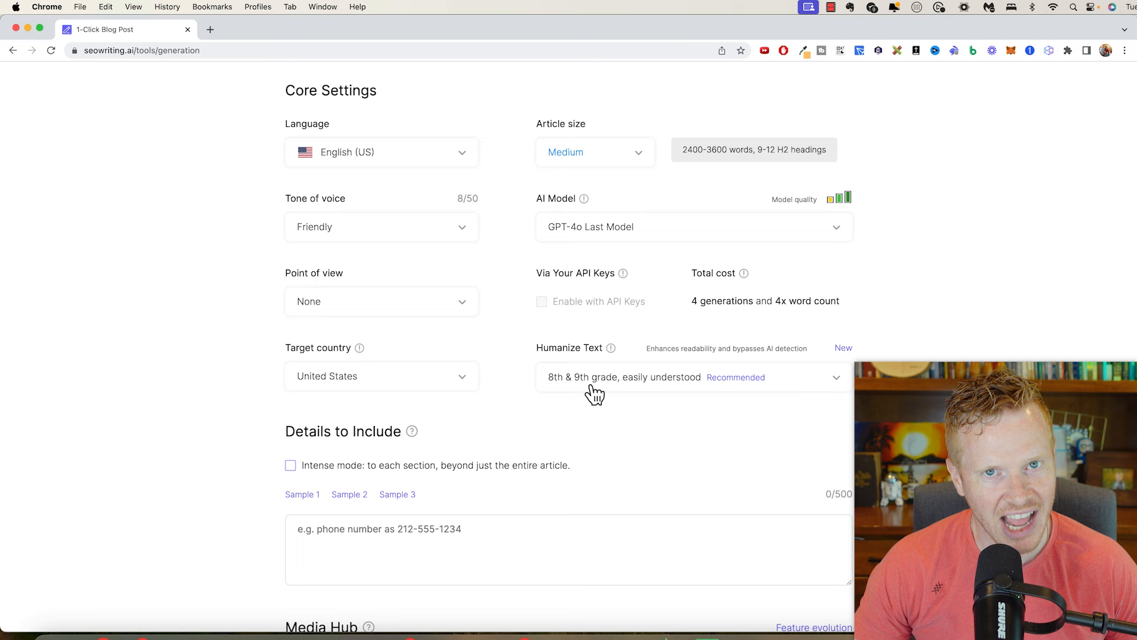
click(689, 376)
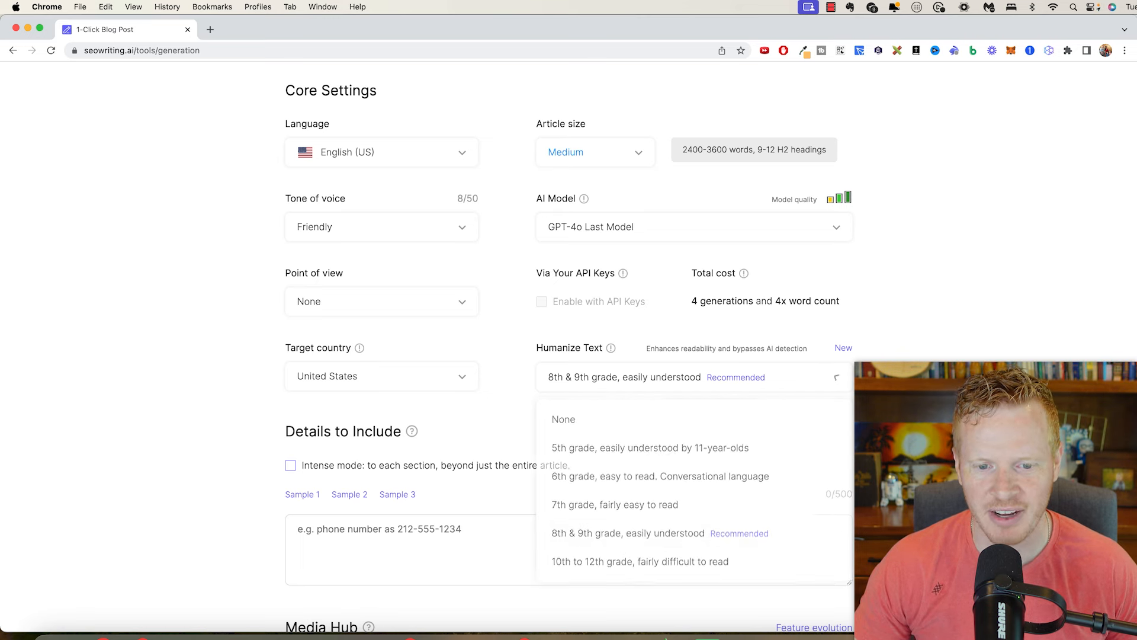
scroll(down, 3)
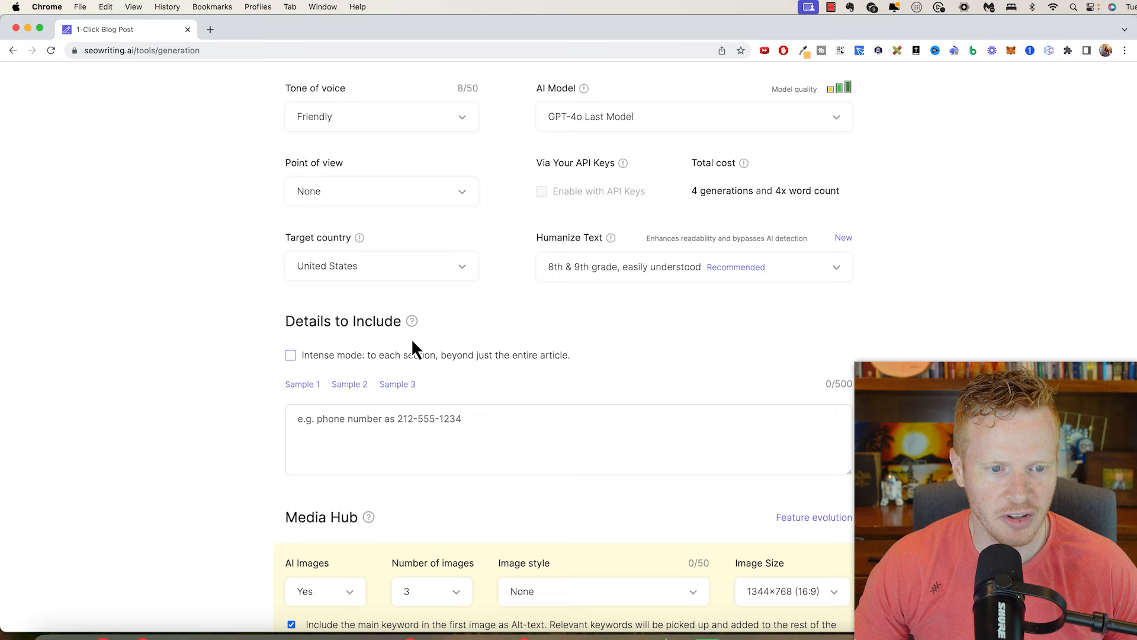
Set YouTube videos to None in the Media Hub
scroll(down, 3)
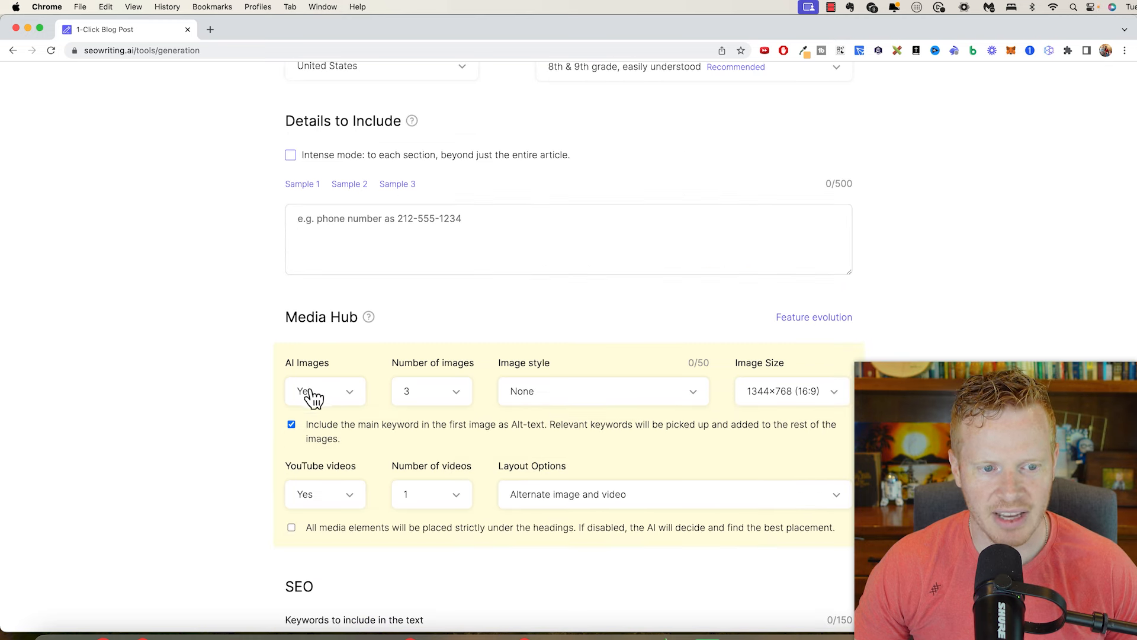
mouse_move(423, 391)
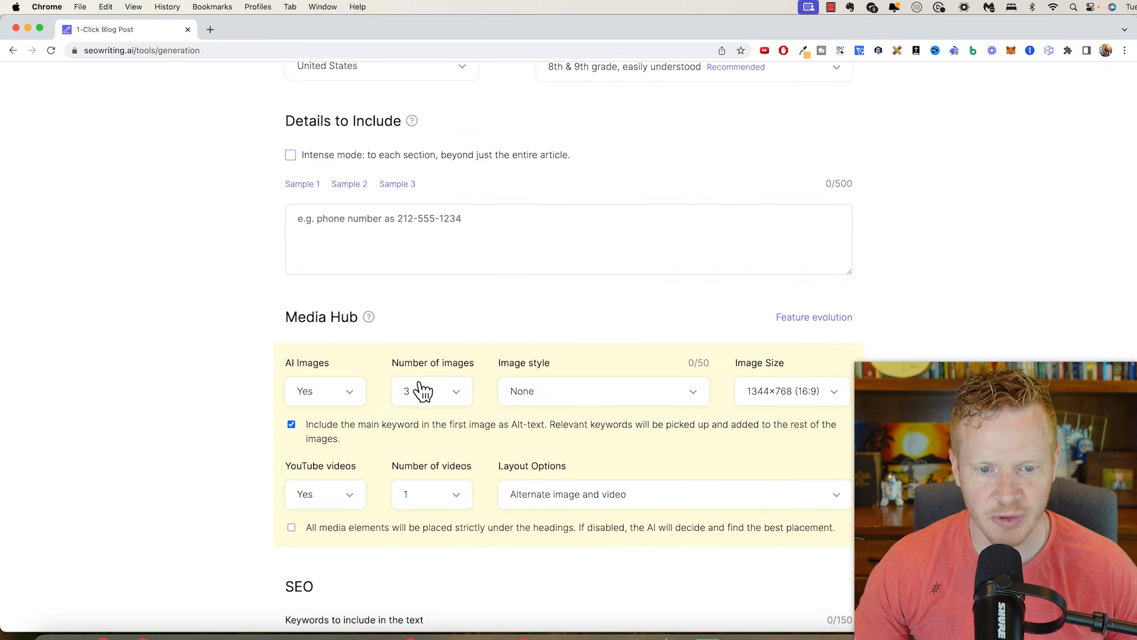
click(324, 404)
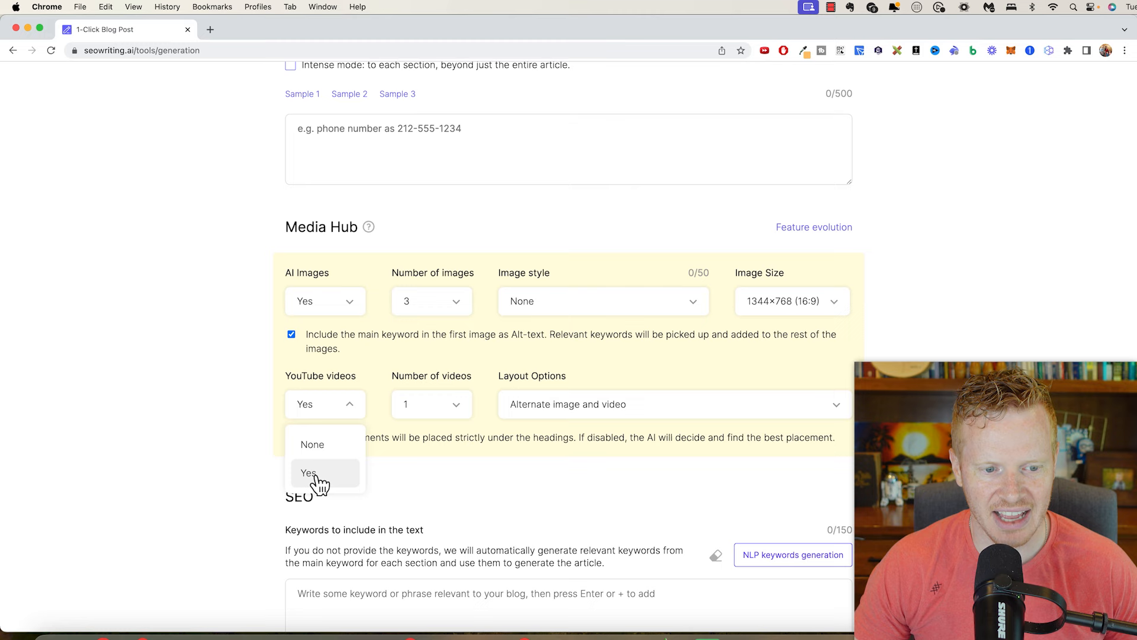
click(312, 444)
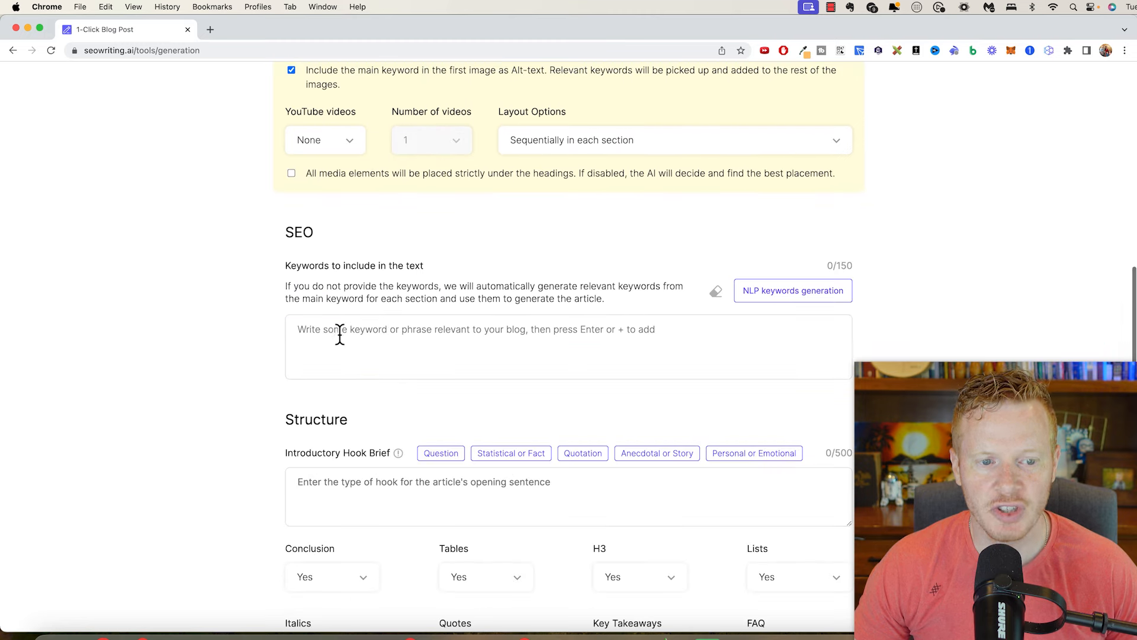
Fill the SEO keywords with NLP-generated passive income keywords
click(793, 290)
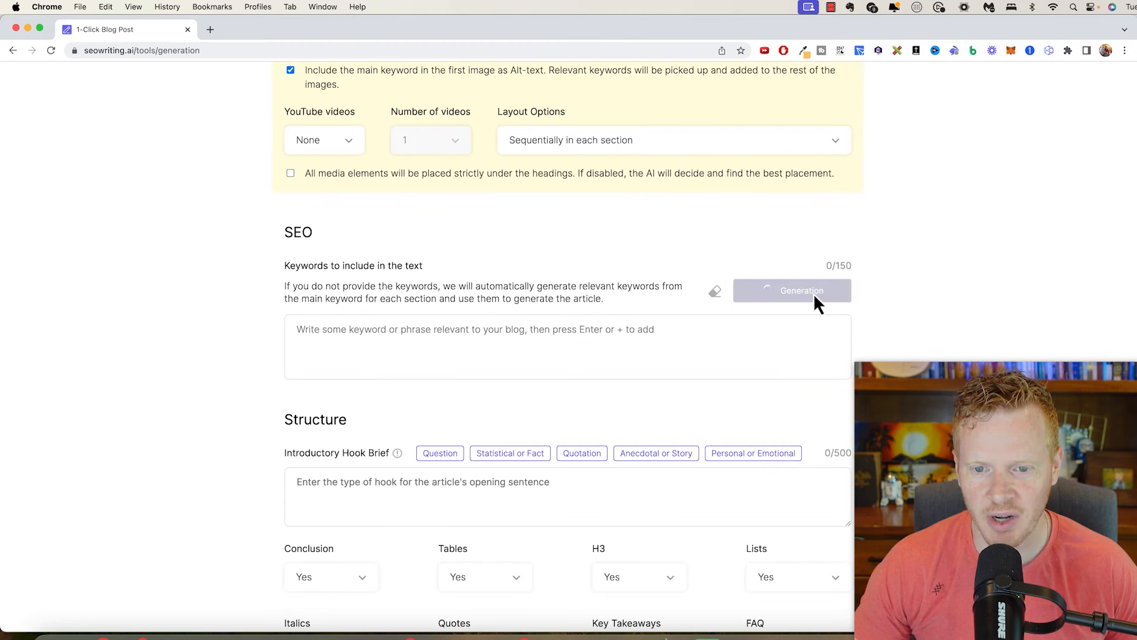
click(791, 290)
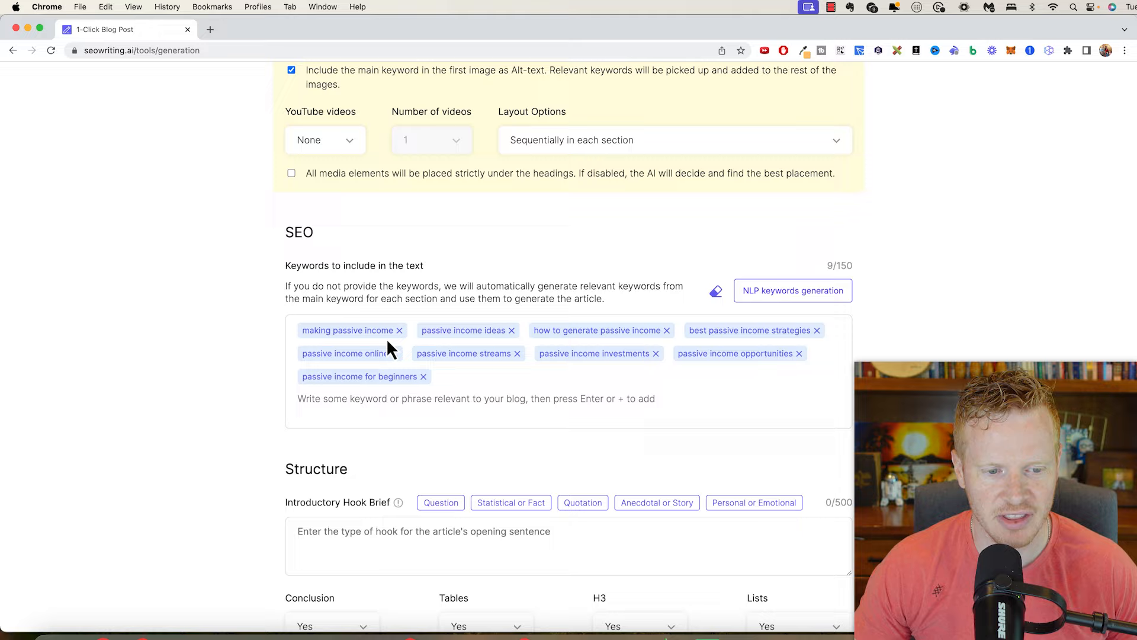
scroll(down, 3)
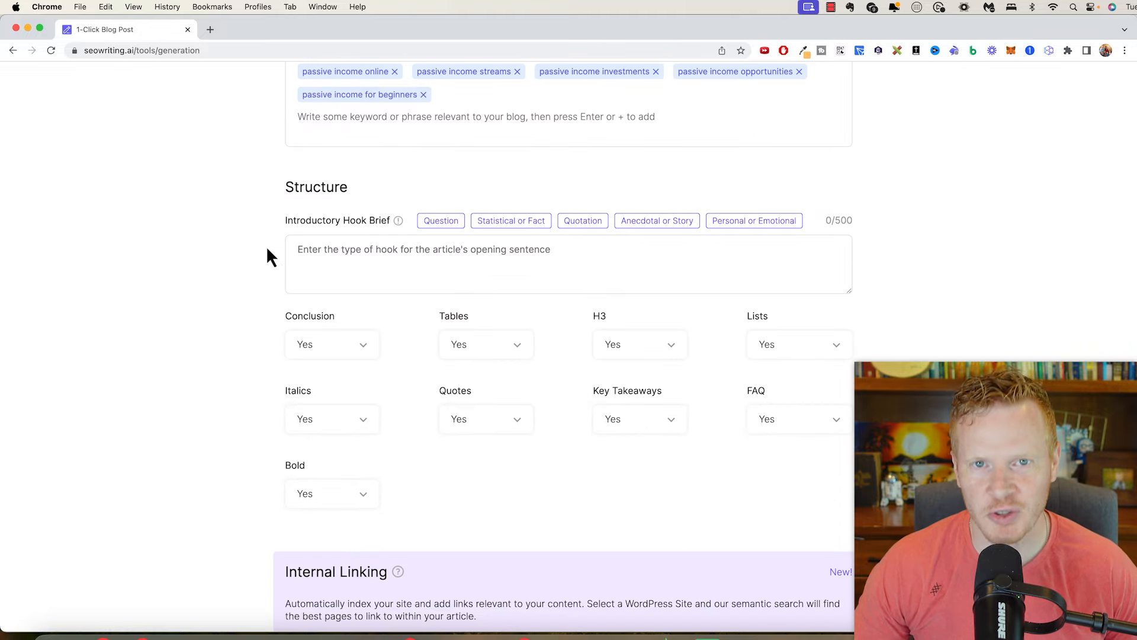
scroll(down, 3)
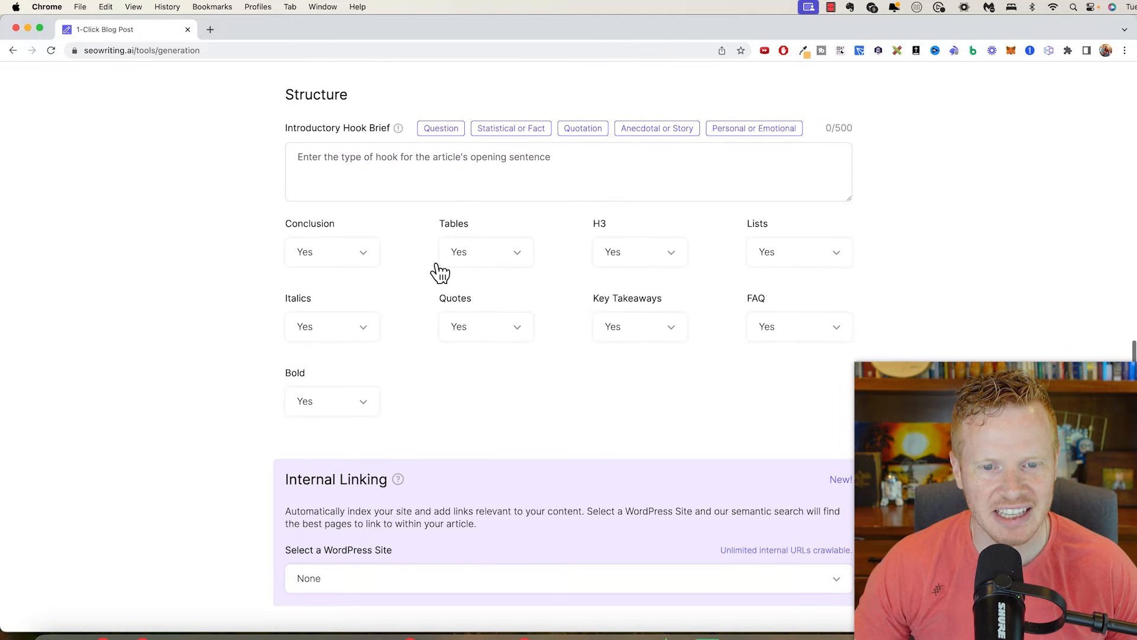
scroll(down, 3)
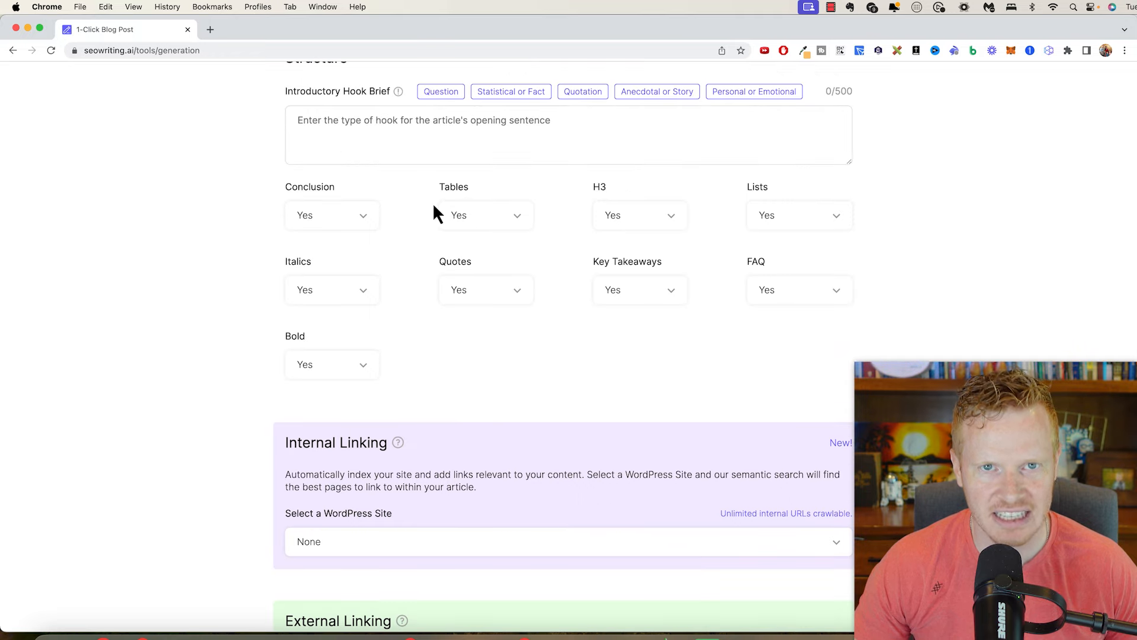
scroll(down, 3)
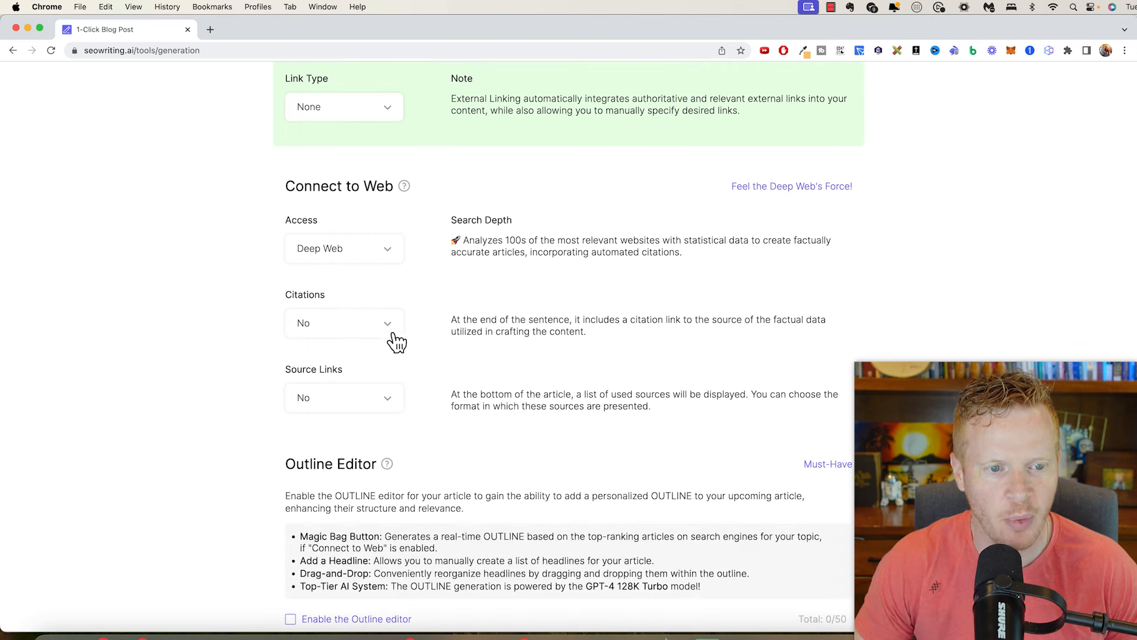
mouse_move(347, 404)
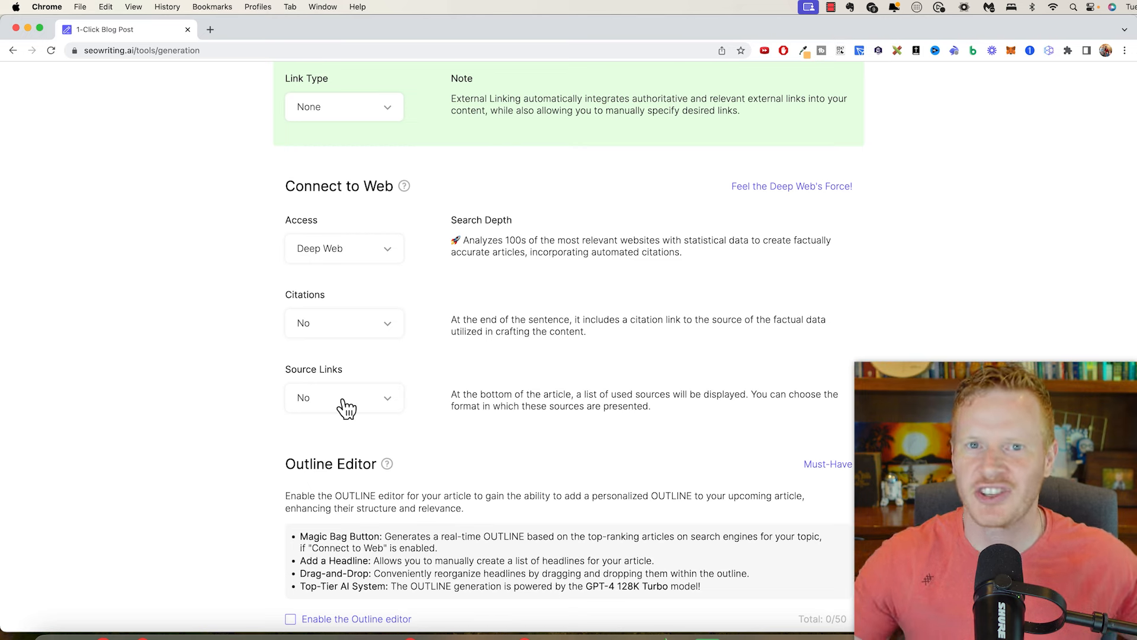
scroll(down, 3)
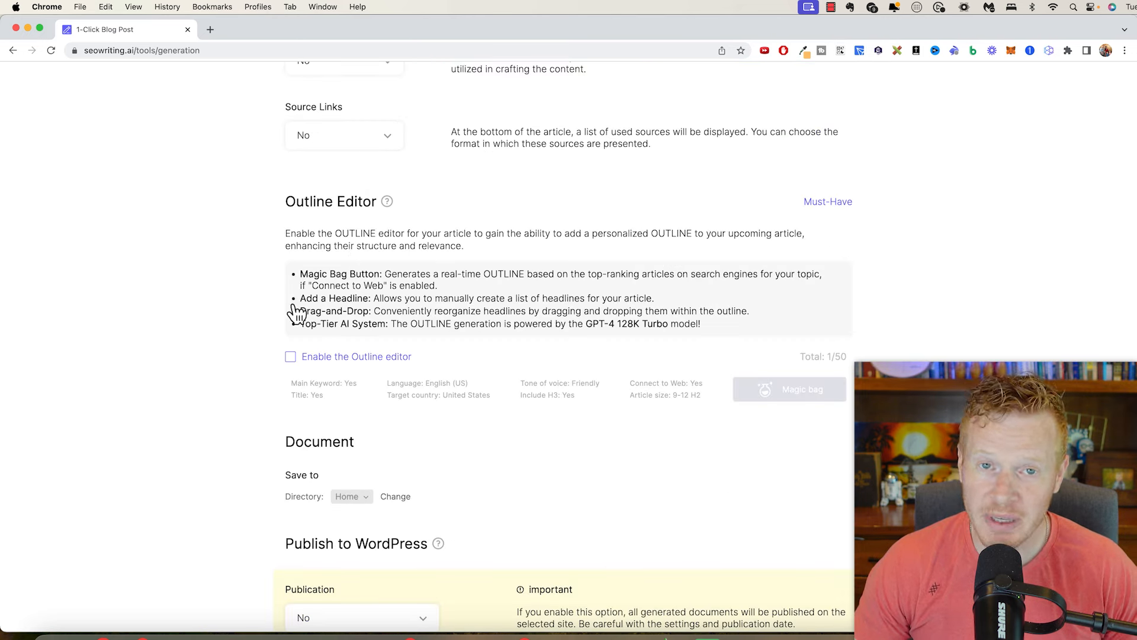
click(291, 356)
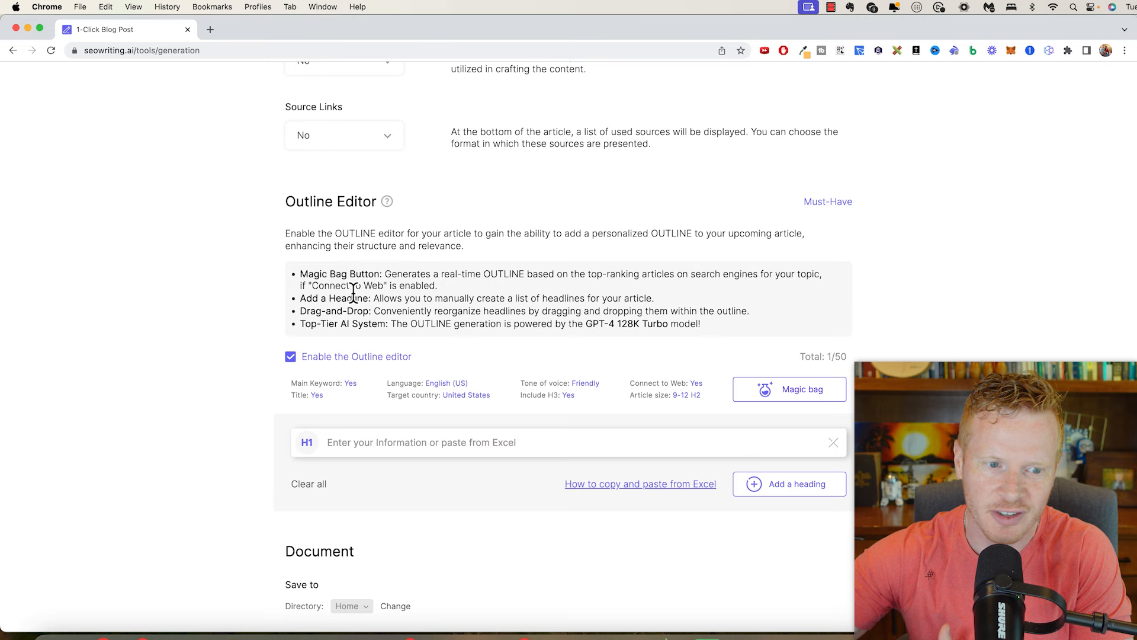
click(290, 356)
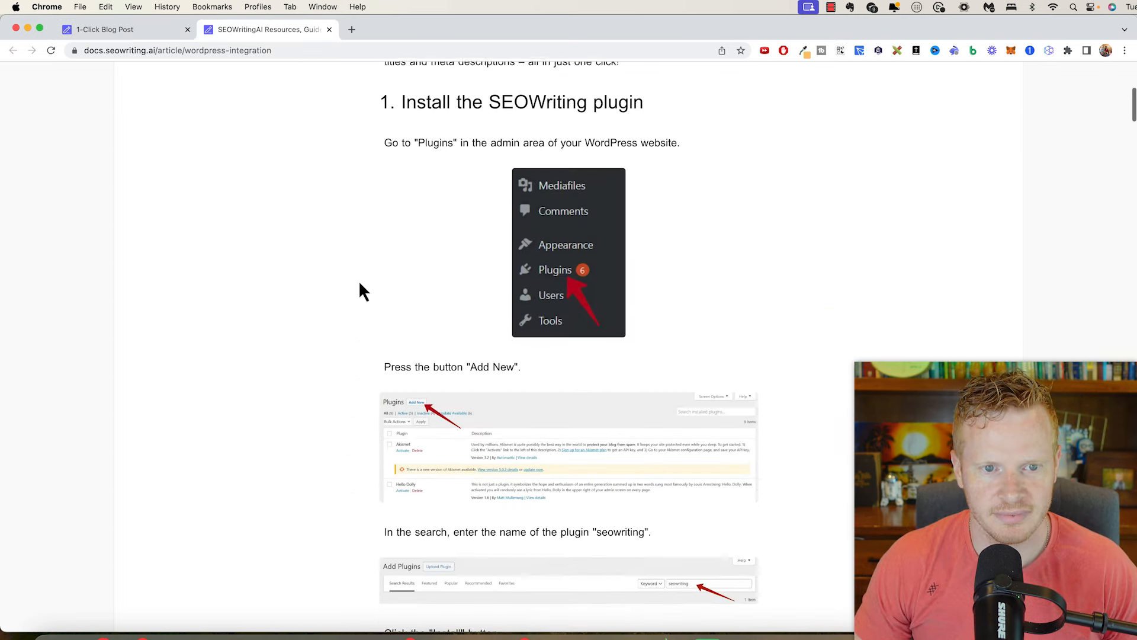
click(105, 29)
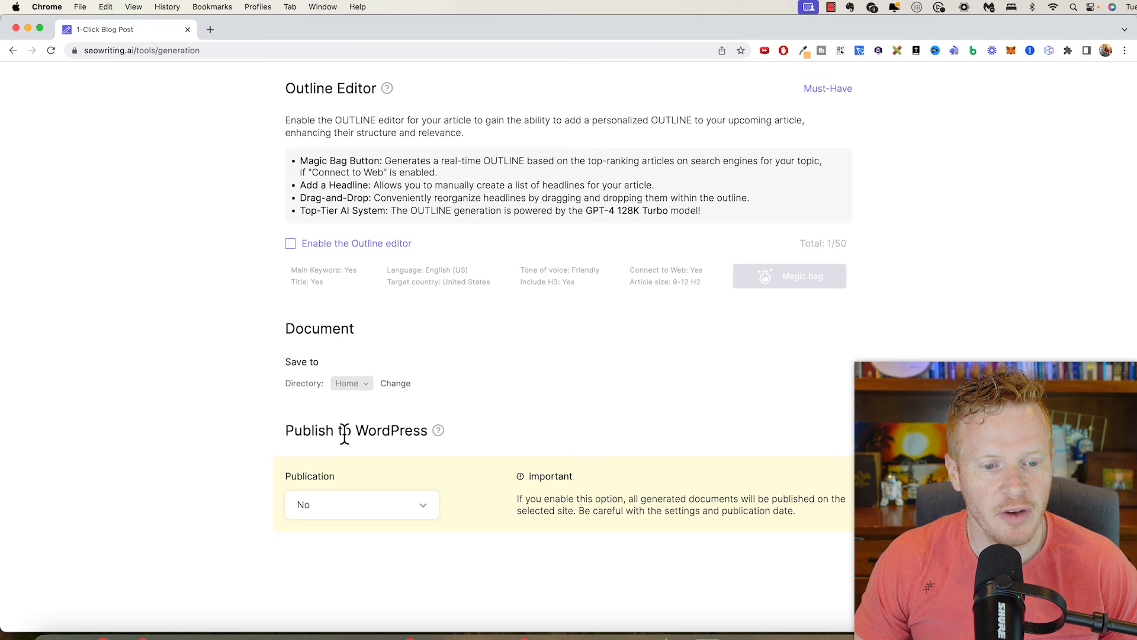
double_click(392, 430)
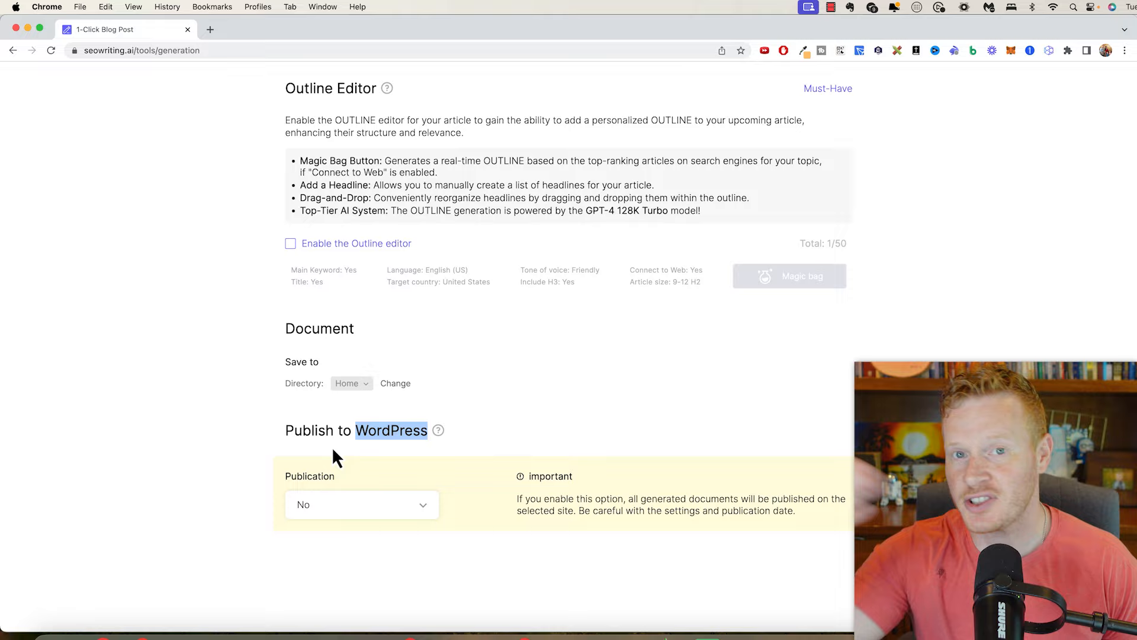
scroll(down, 3)
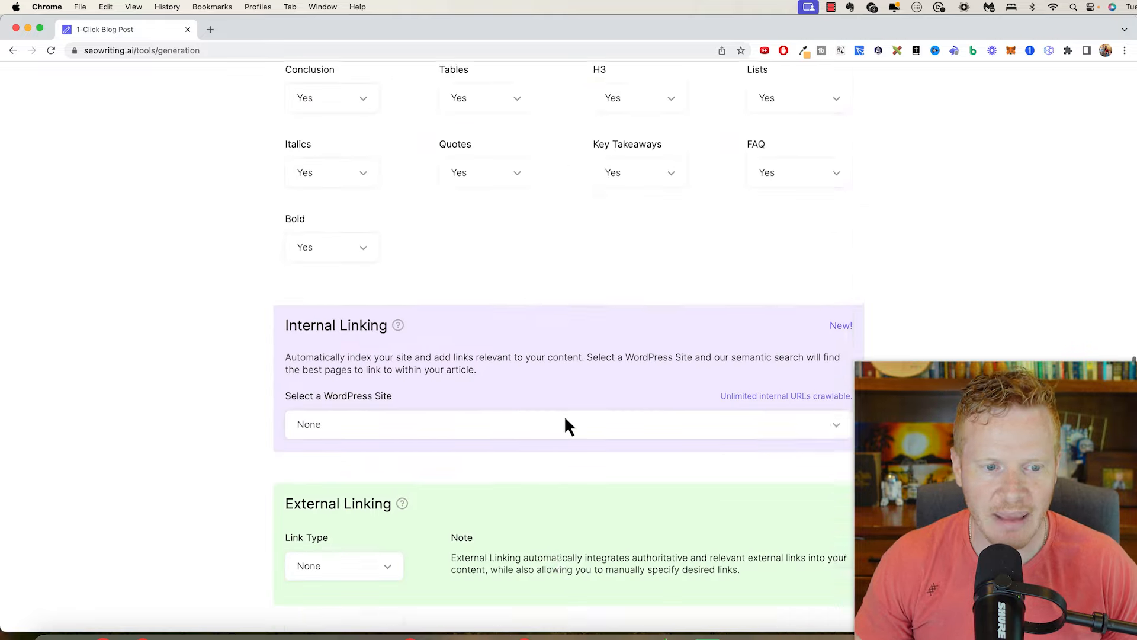
Run generation of the 'making passive income' blog post
scroll(down, 3)
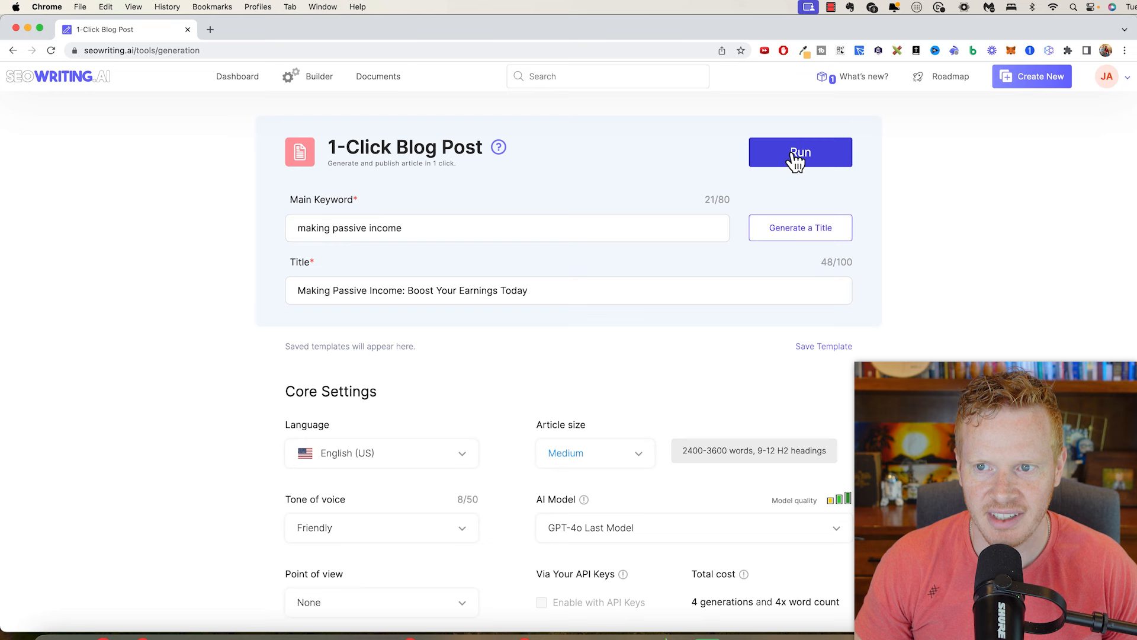
click(800, 152)
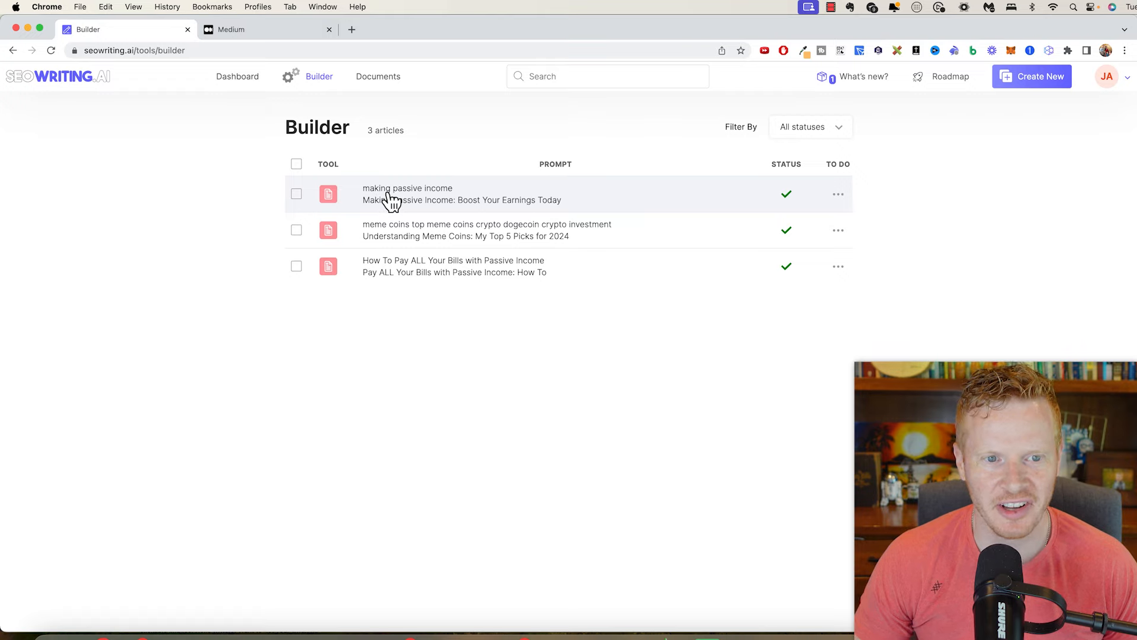
Scroll through the finished 'Making Passive Income' article, then switch to its Medium draft
click(407, 194)
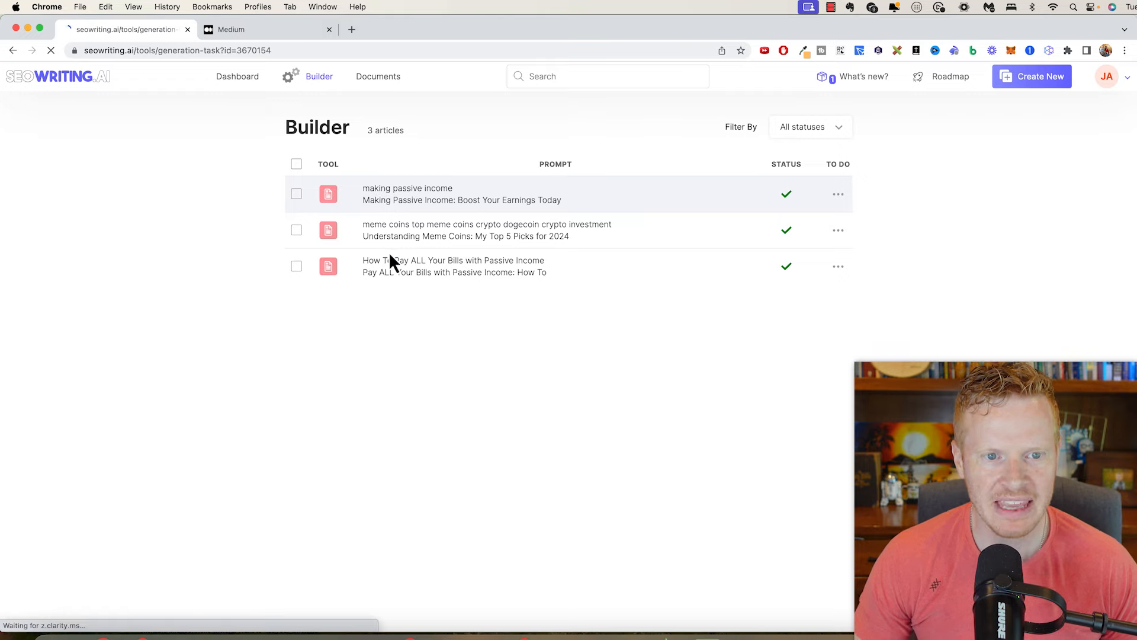
click(407, 188)
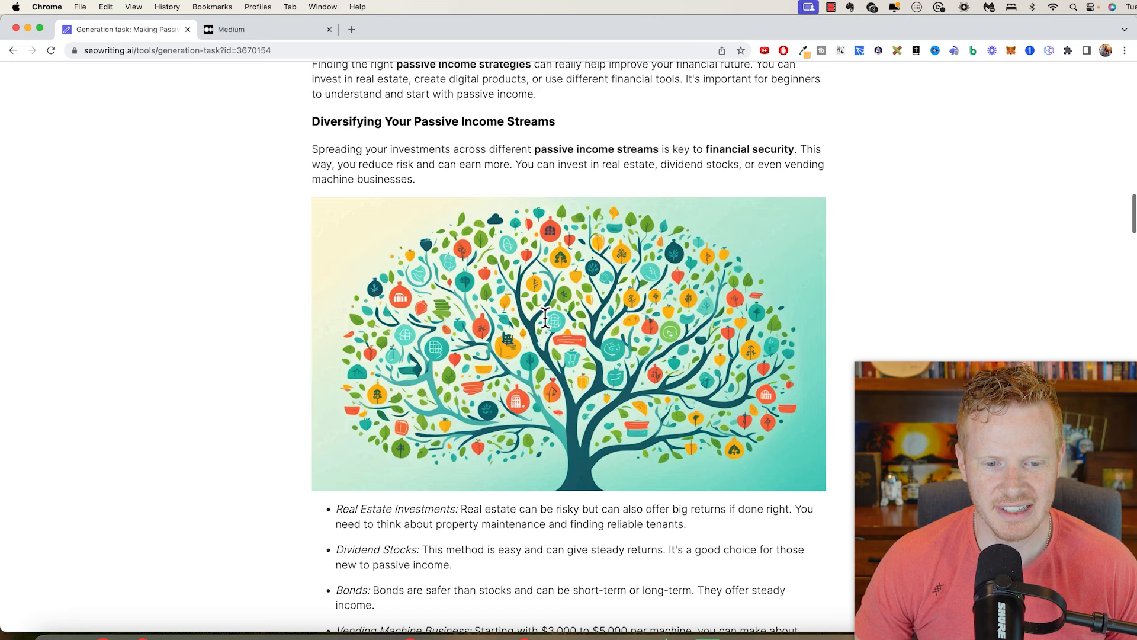
scroll(down, 3)
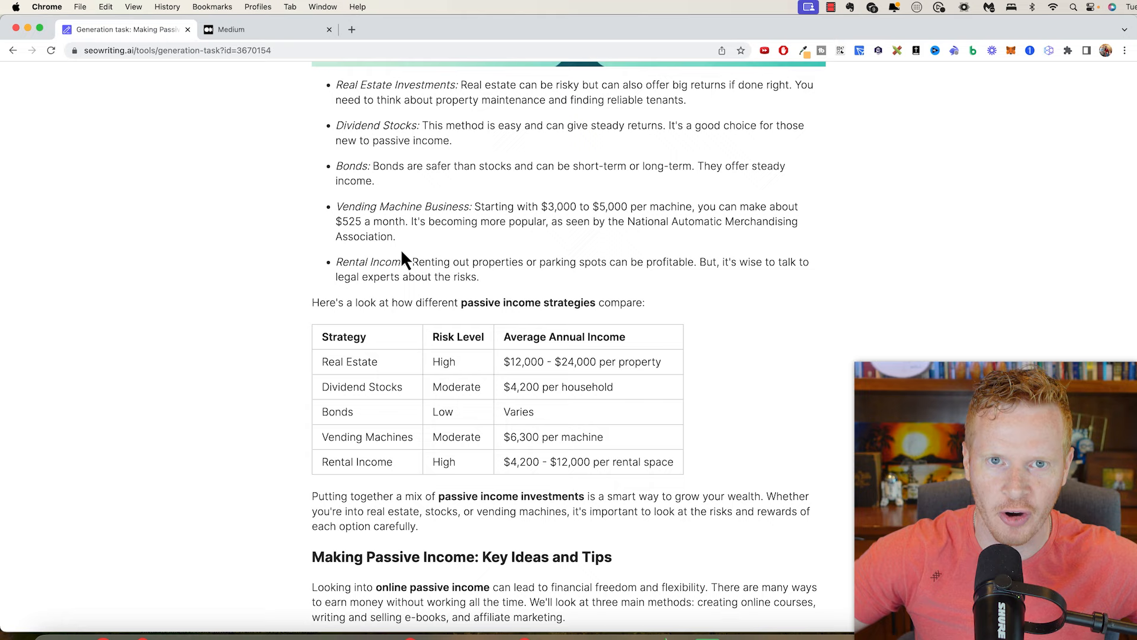
scroll(down, 3)
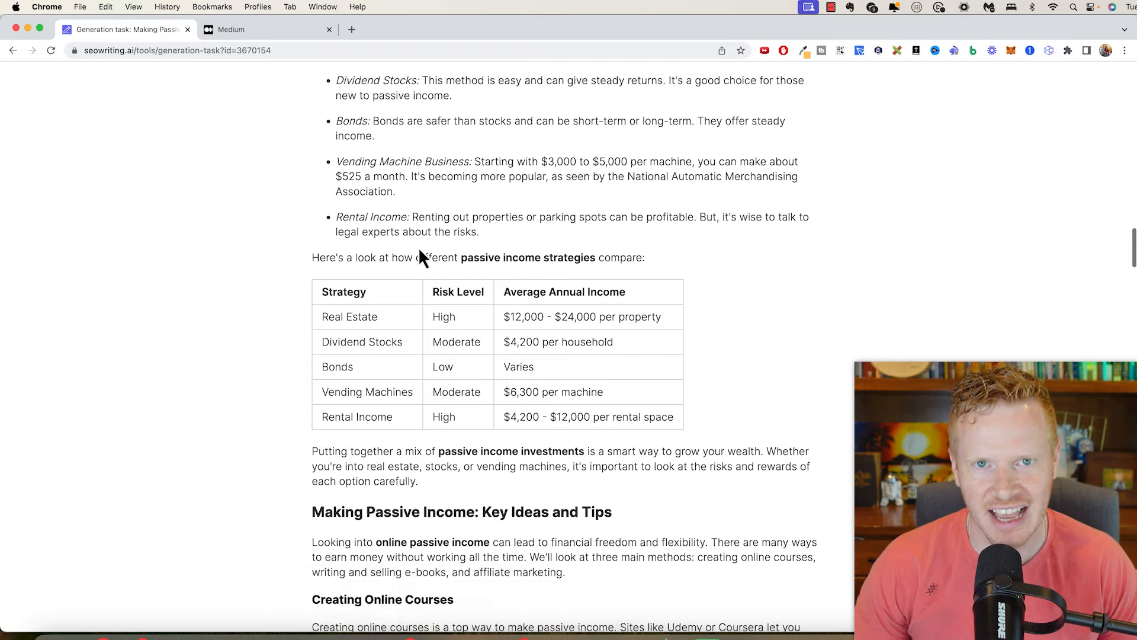
click(265, 29)
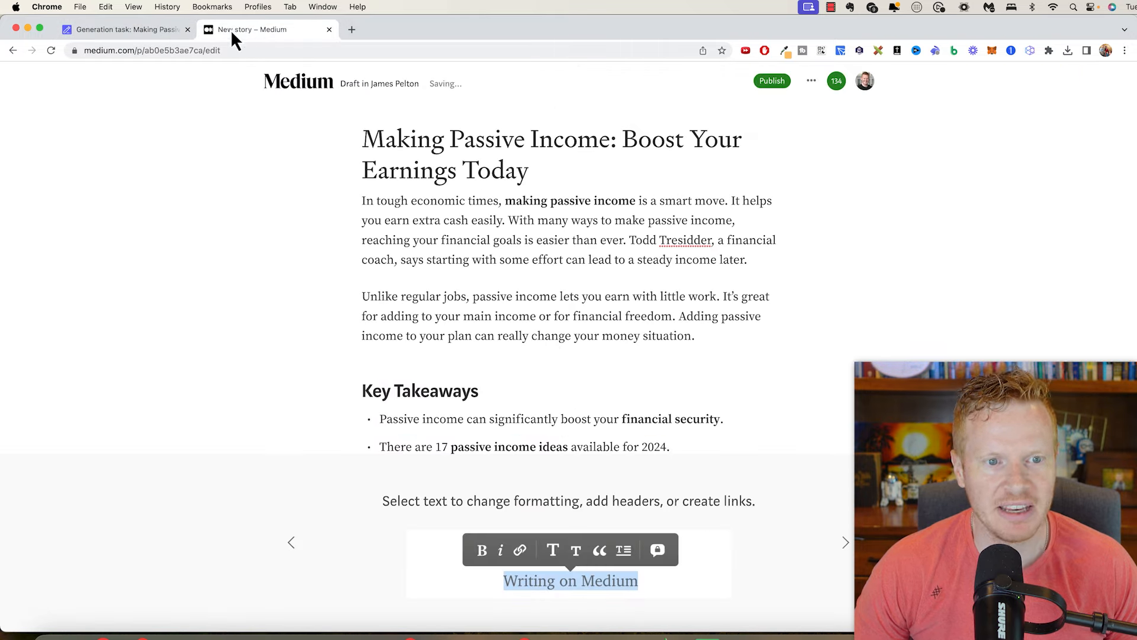
scroll(down, 3)
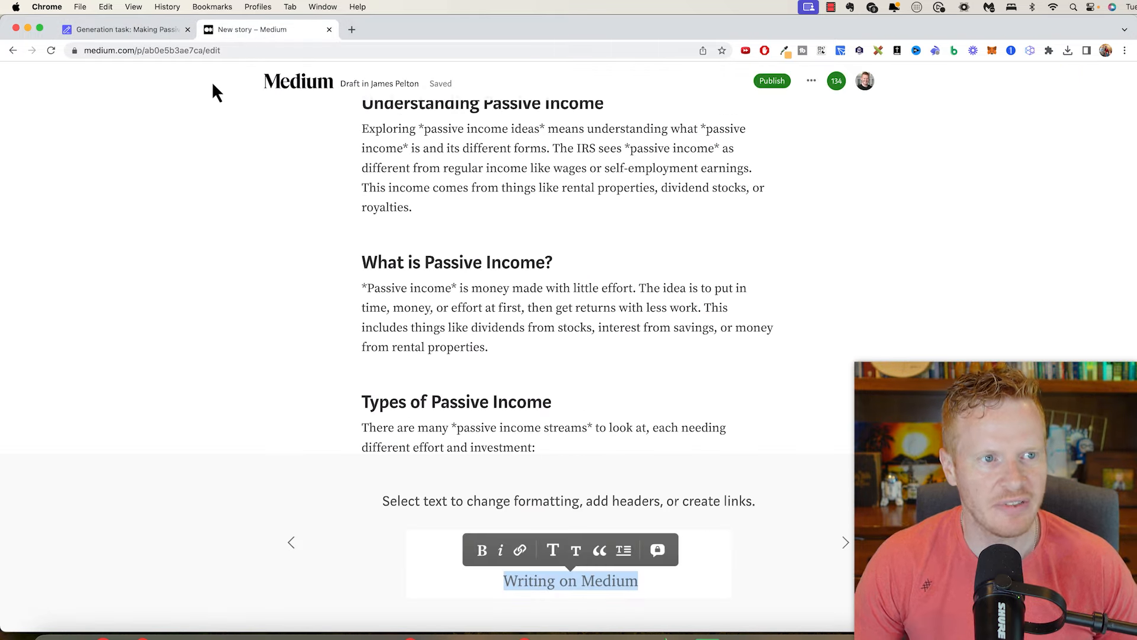
click(124, 29)
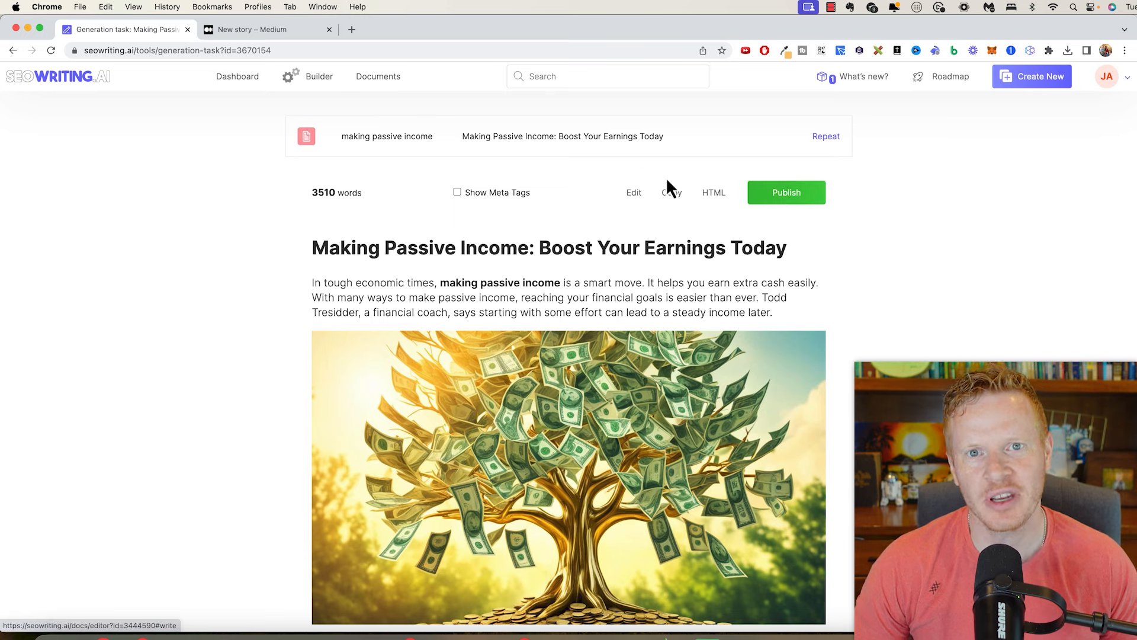
mouse_move(695, 196)
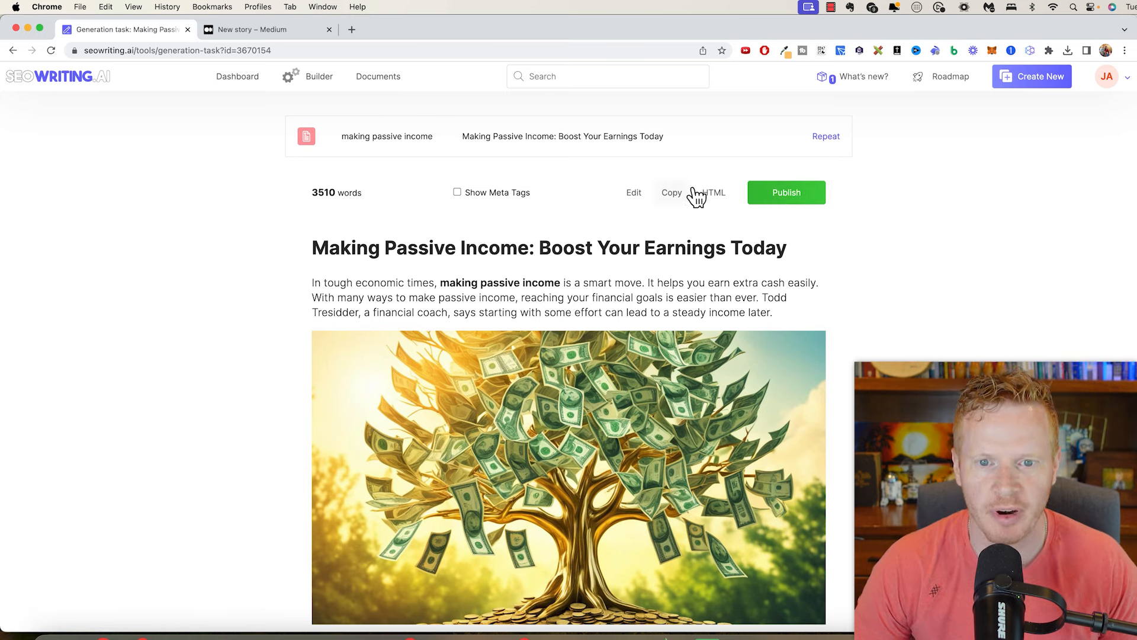
click(713, 192)
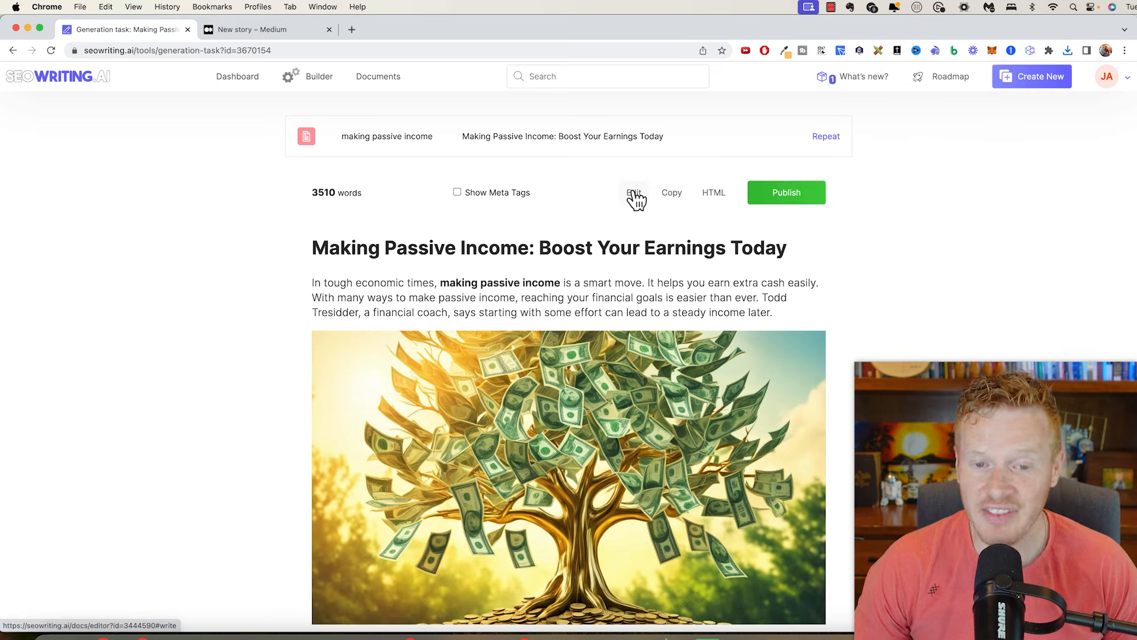
scroll(down, 3)
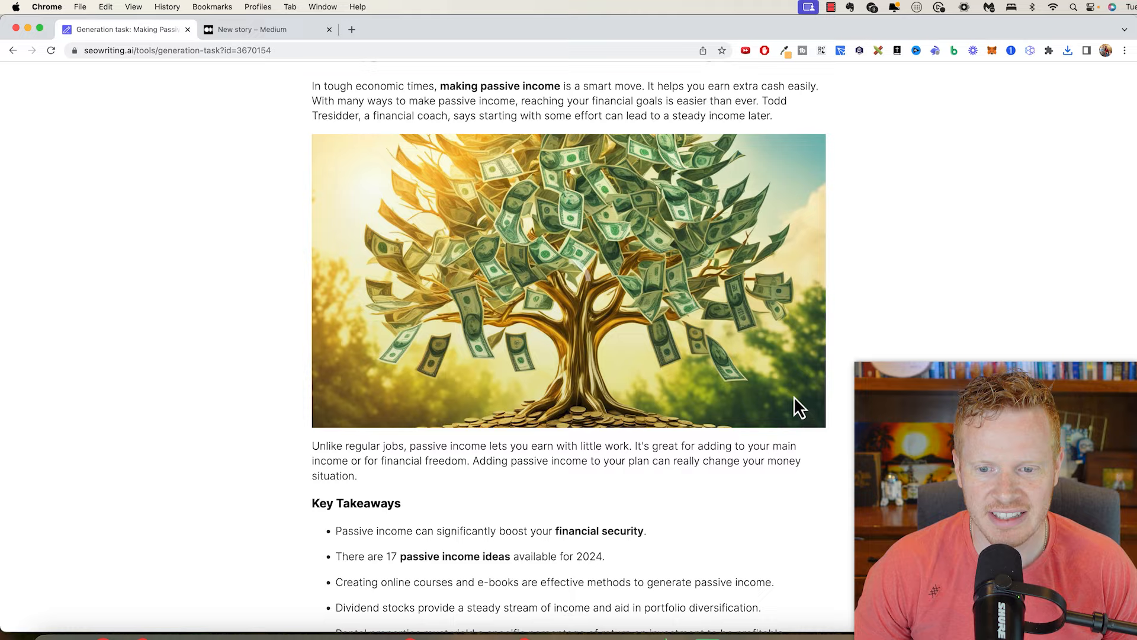
click(268, 30)
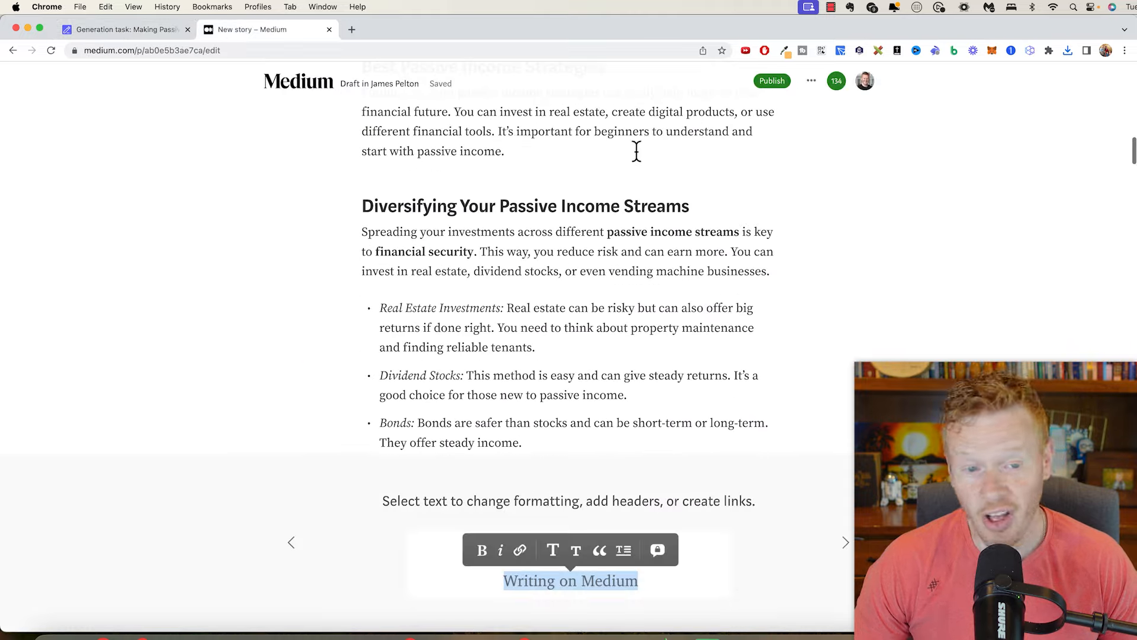
scroll(up, 3)
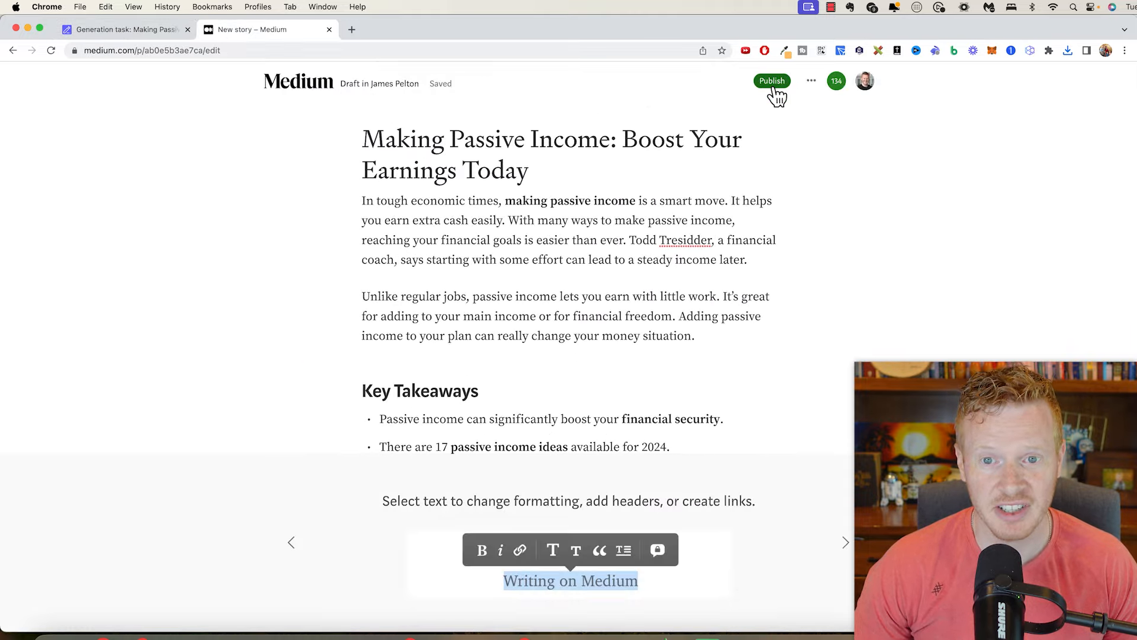
Publish the Medium story tagged Passive Income, Passive Income Streams and Making Passive Income
click(772, 81)
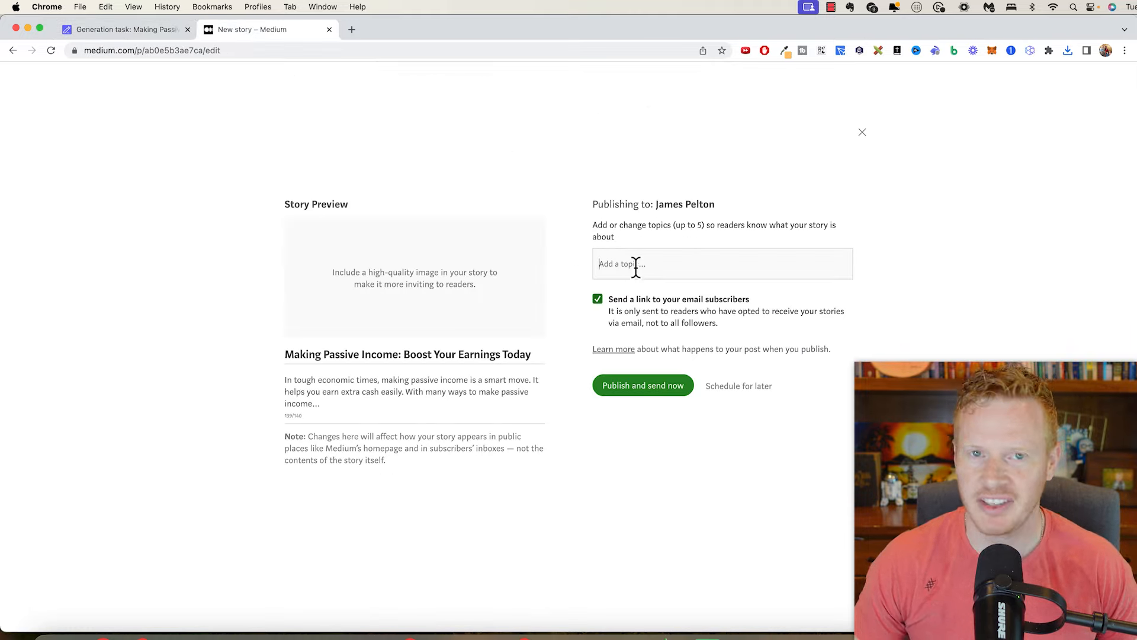
text(passive inc)
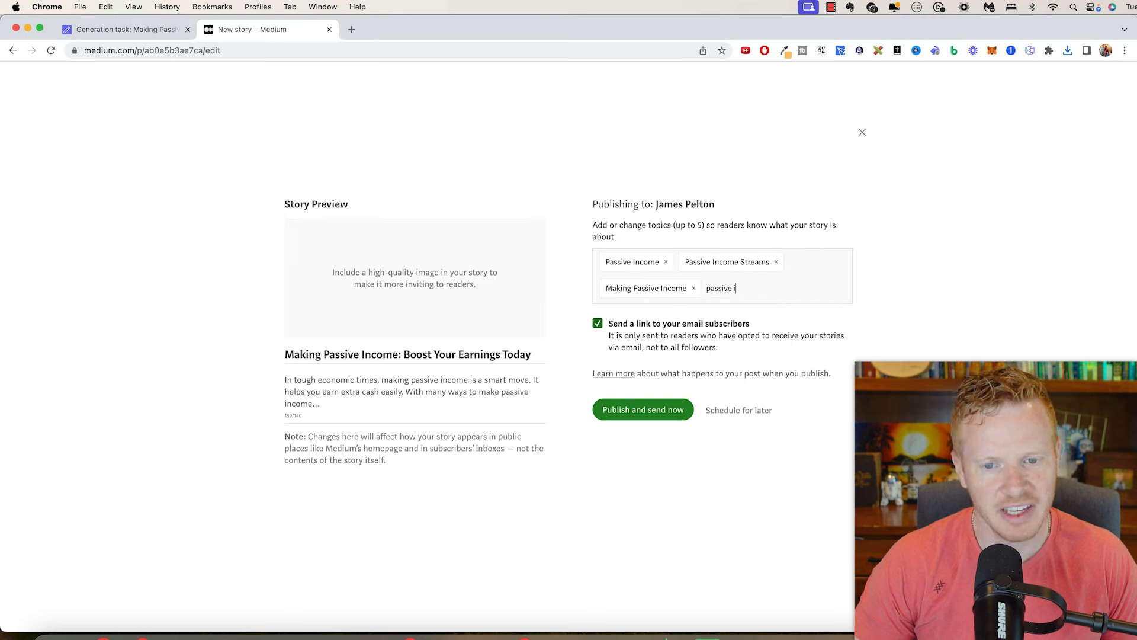
click(862, 132)
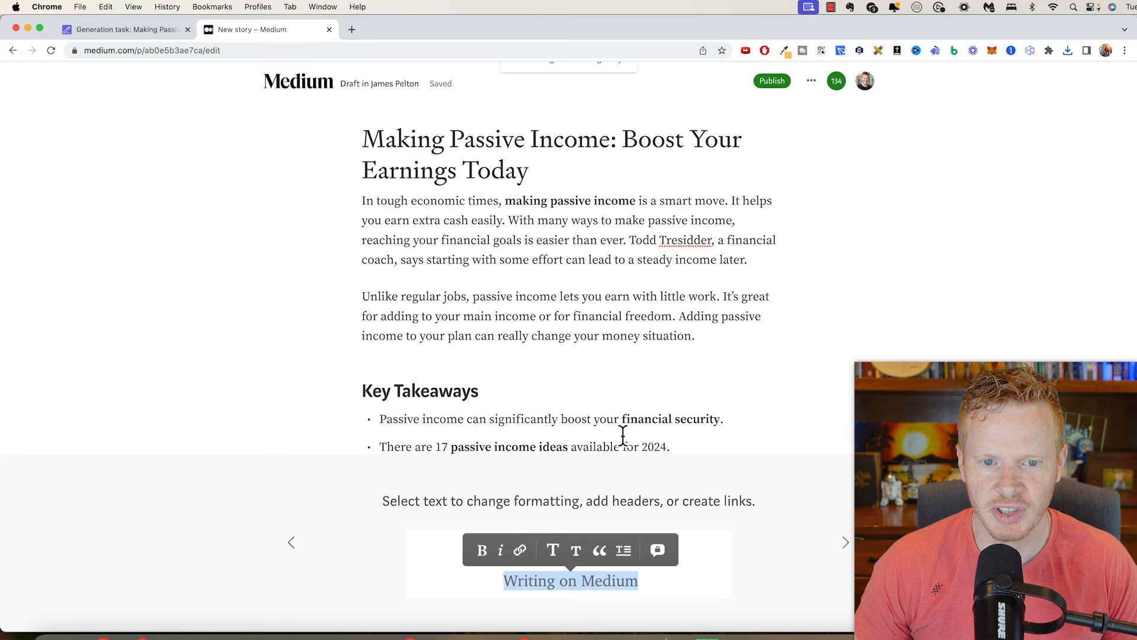
click(123, 29)
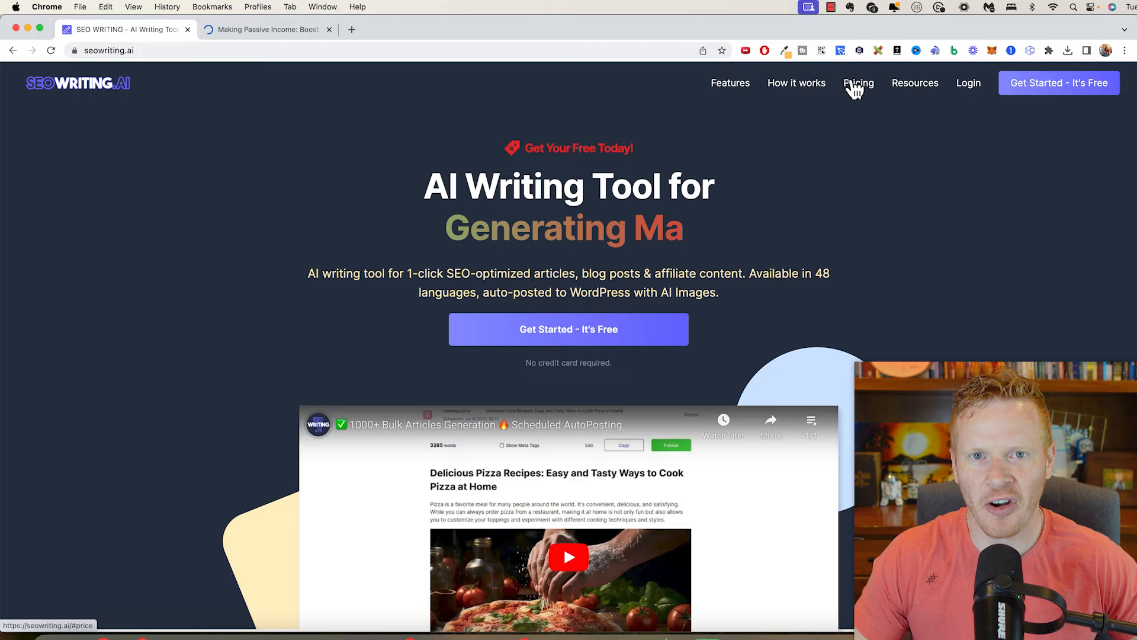
Show the Pricing plans and highlight the Starter tier's $14 monthly price
click(859, 83)
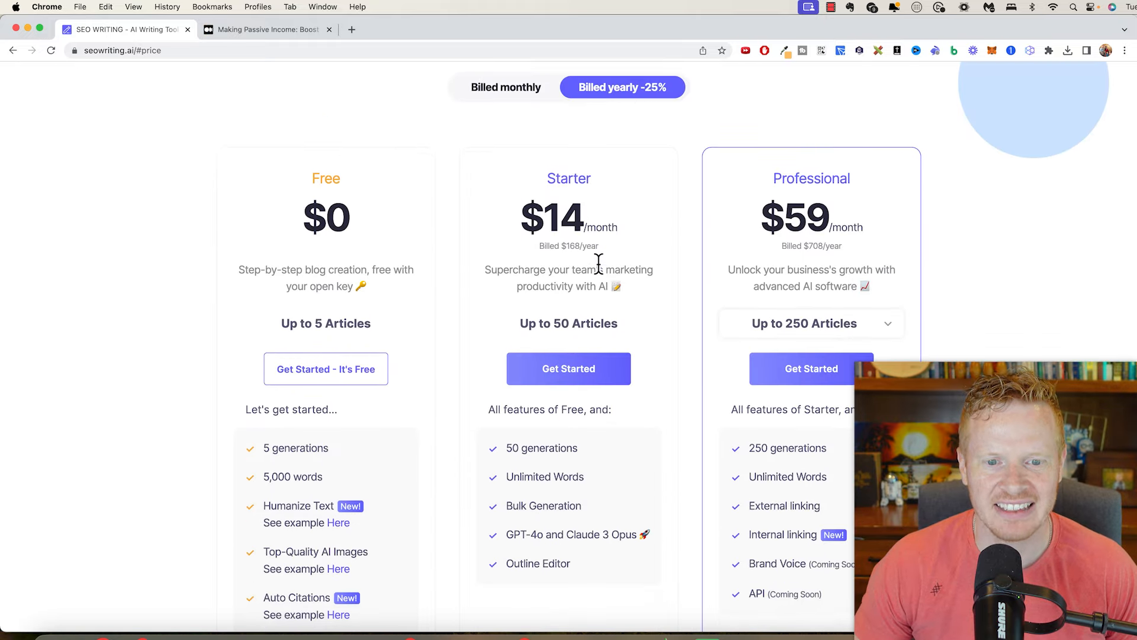
double_click(569, 217)
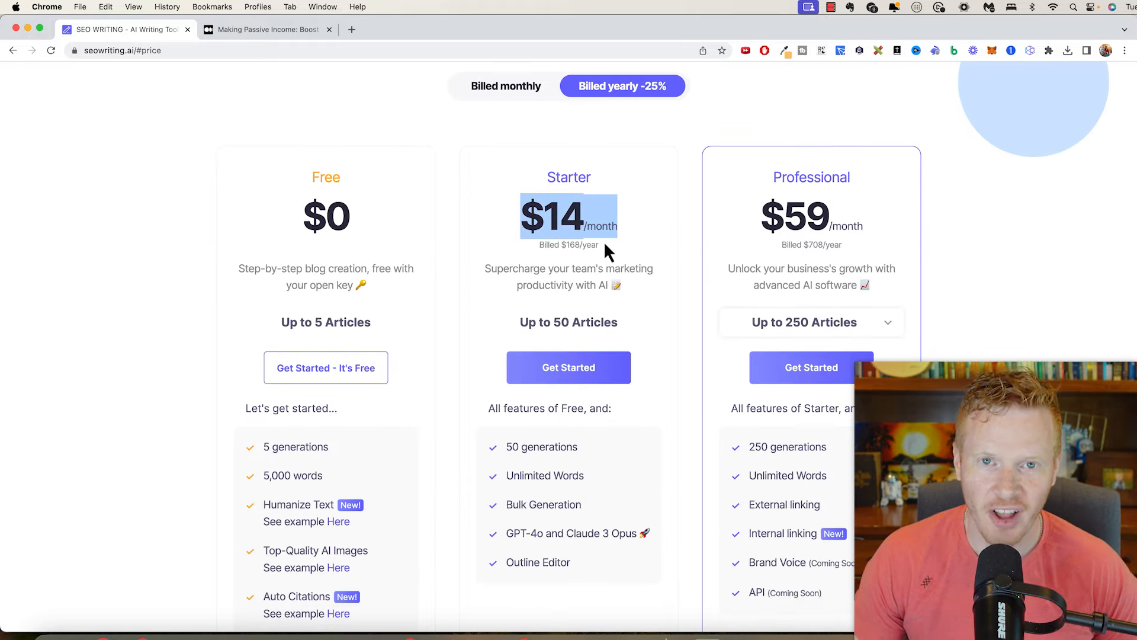